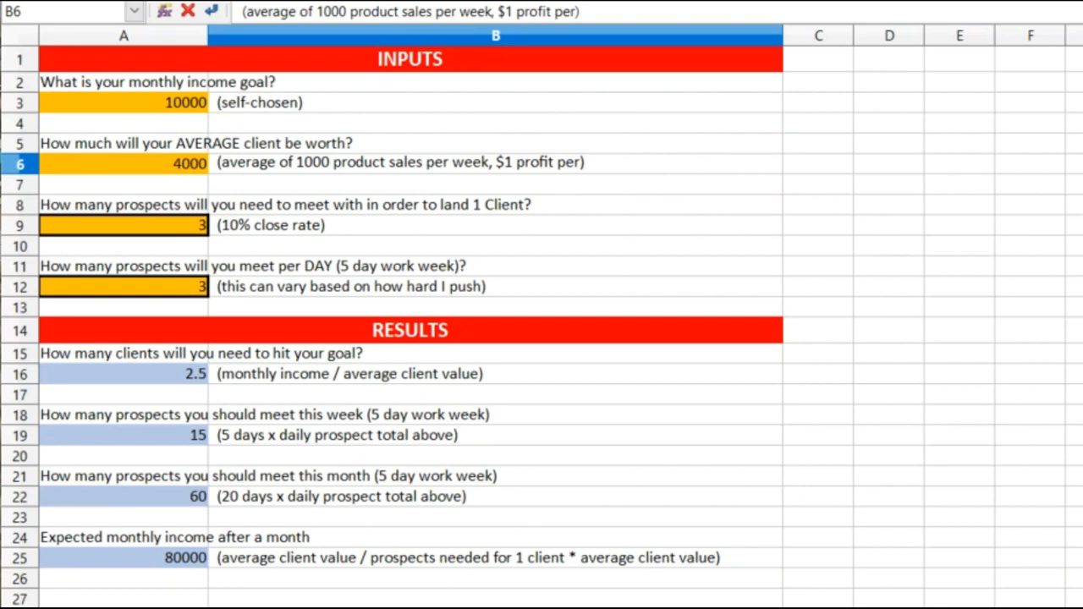
{"action": "mouse_move", "coordinate": [920, 93]}
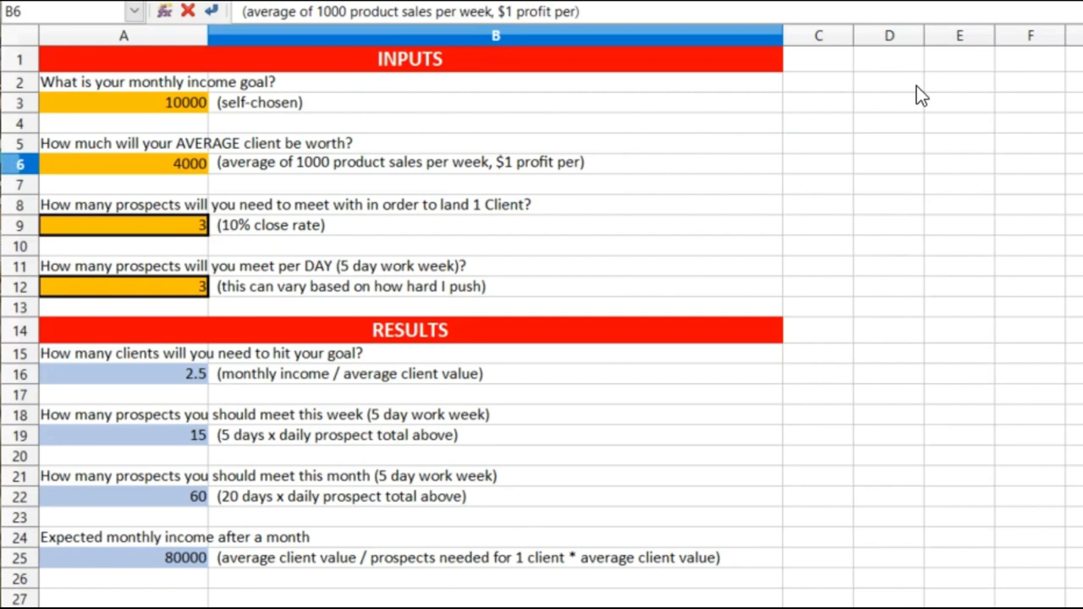
{"action": "mouse_move", "coordinate": [231, 121]}
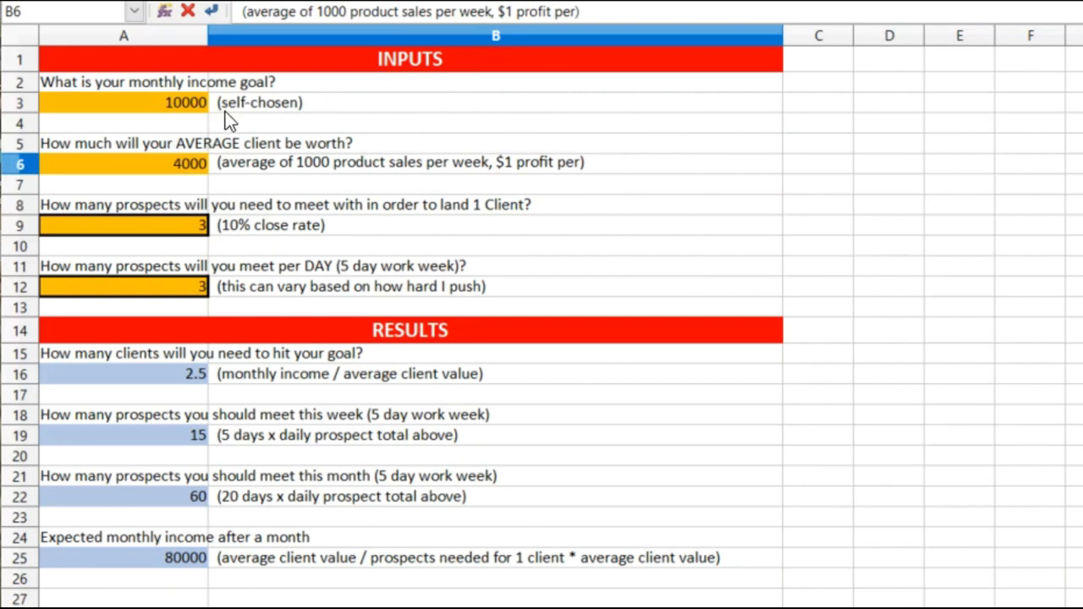
{"action": "mouse_move", "coordinate": [305, 125]}
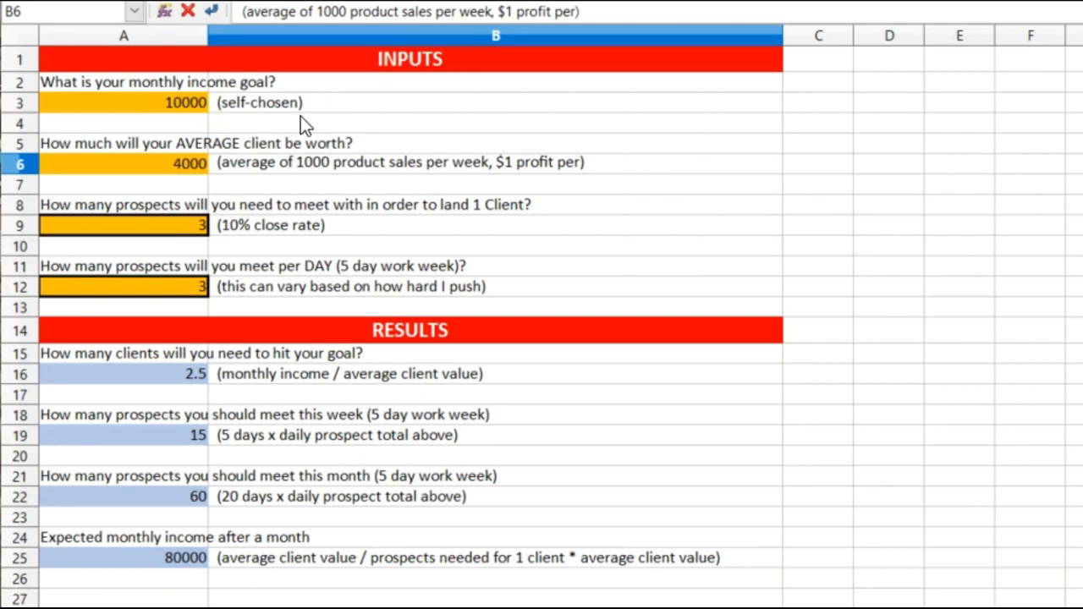
{"action": "mouse_move", "coordinate": [195, 152]}
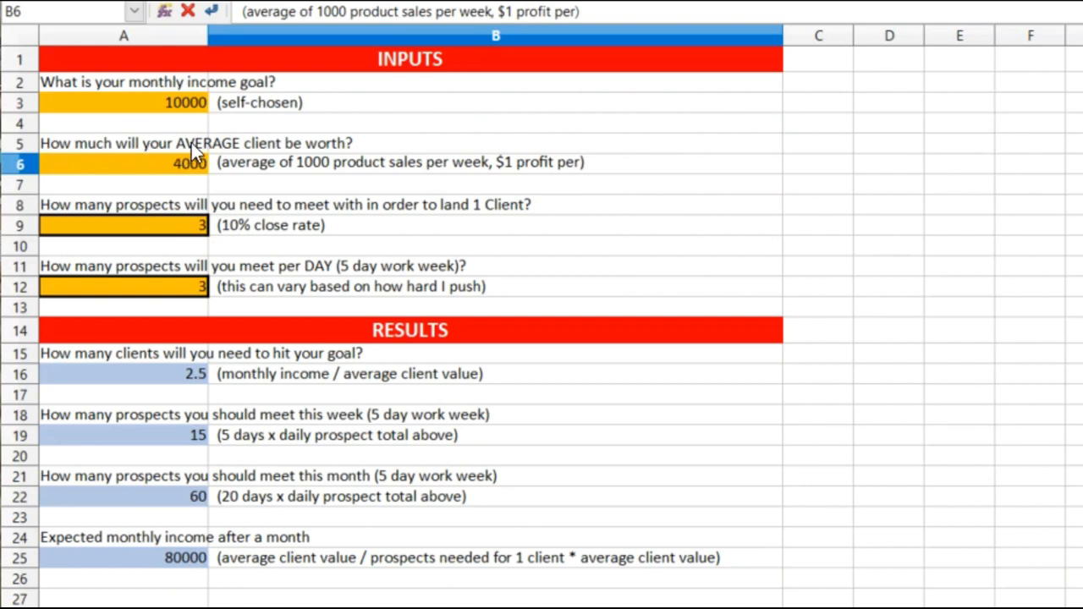
{"action": "mouse_move", "coordinate": [178, 171]}
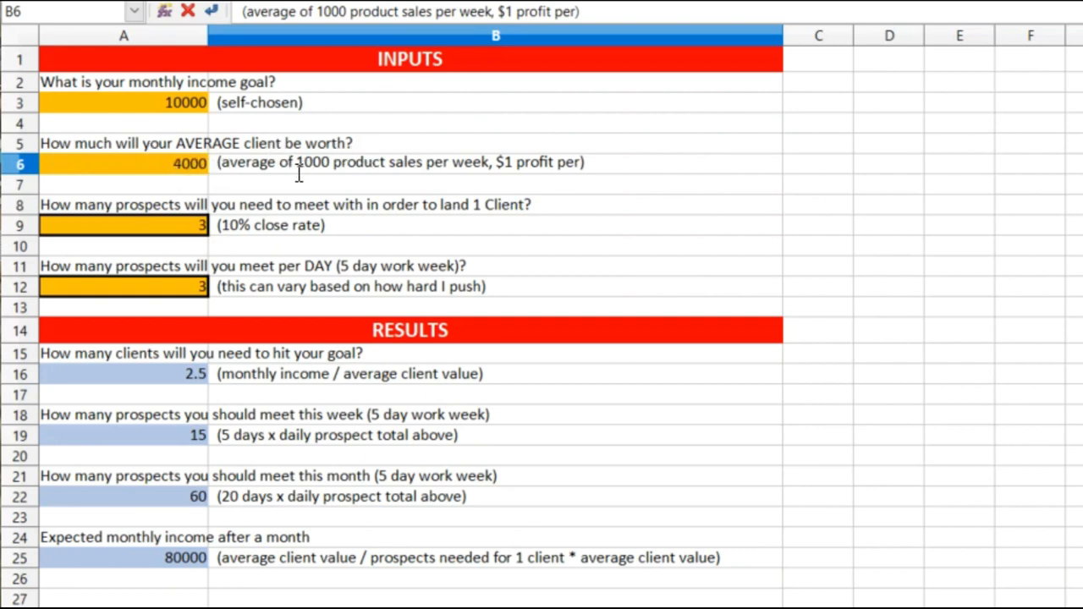
{"action": "mouse_move", "coordinate": [480, 173]}
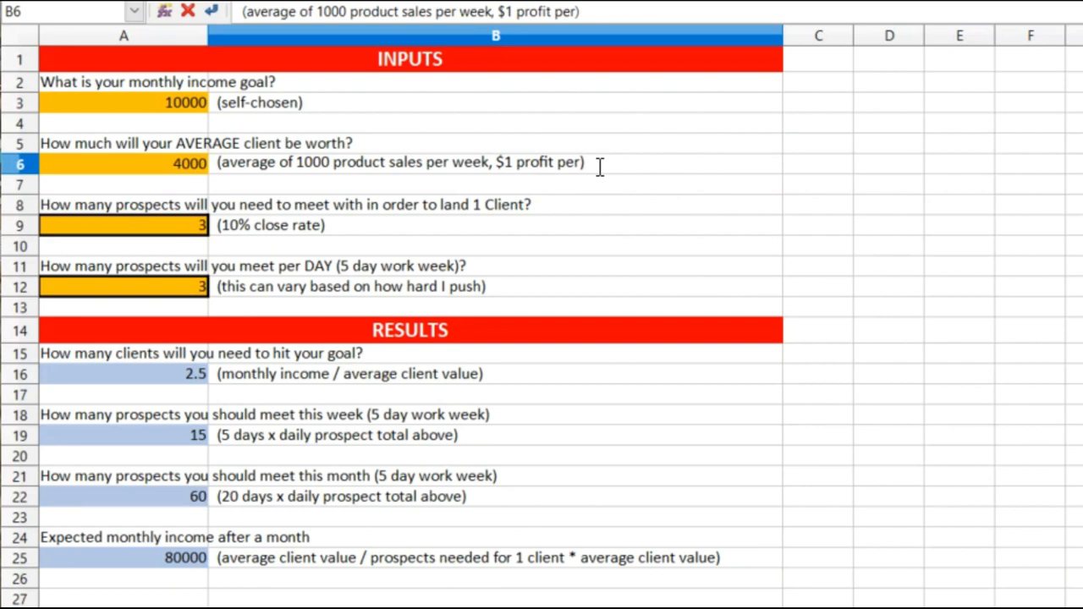
{"action": "mouse_move", "coordinate": [397, 222]}
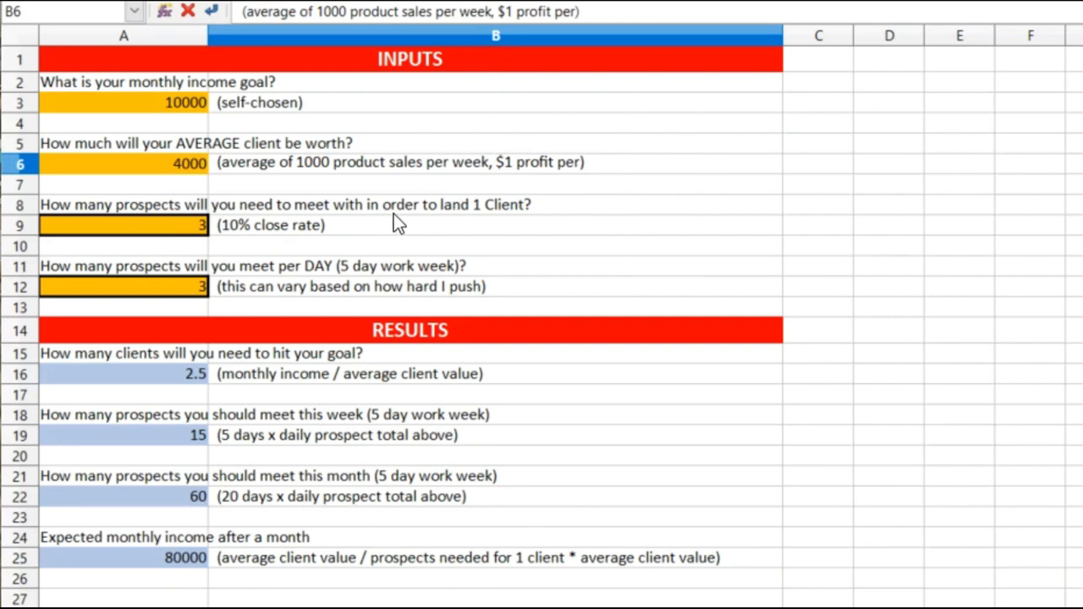
{"action": "mouse_move", "coordinate": [348, 242]}
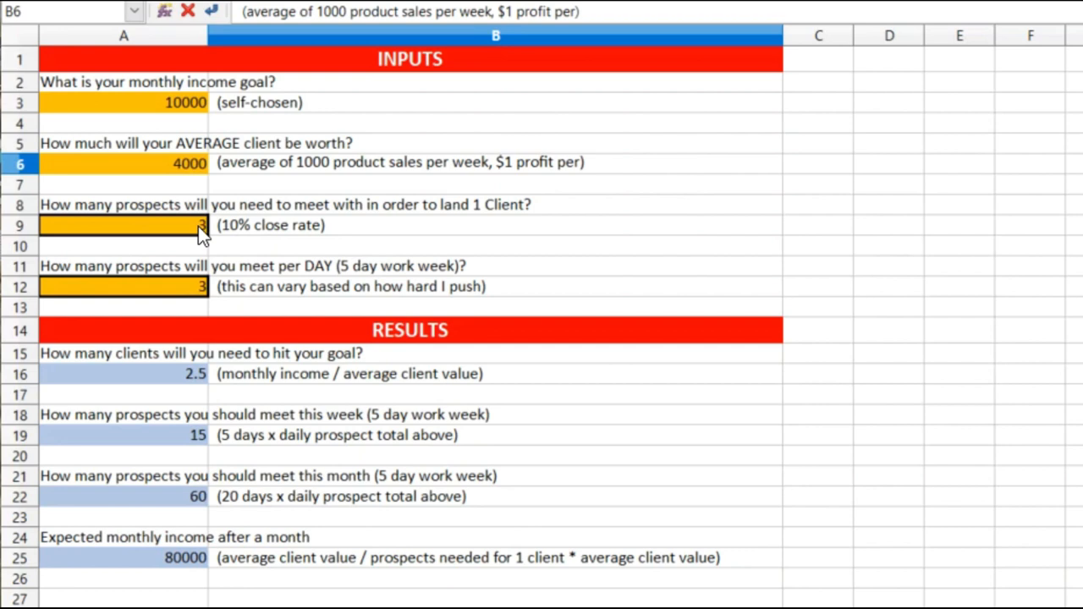
{"action": "mouse_move", "coordinate": [275, 243]}
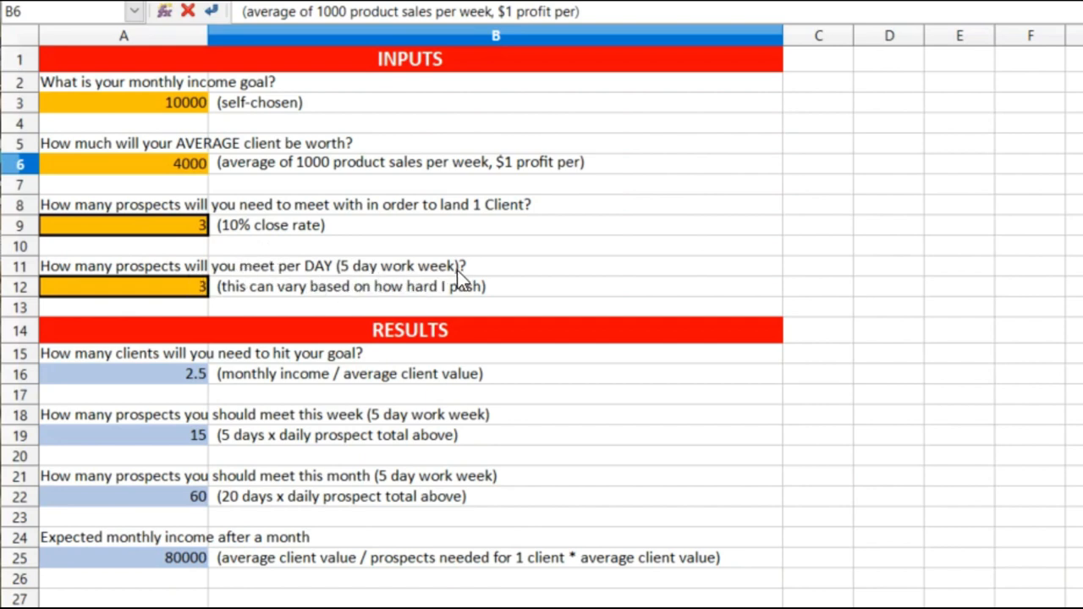
{"action": "mouse_move", "coordinate": [184, 300]}
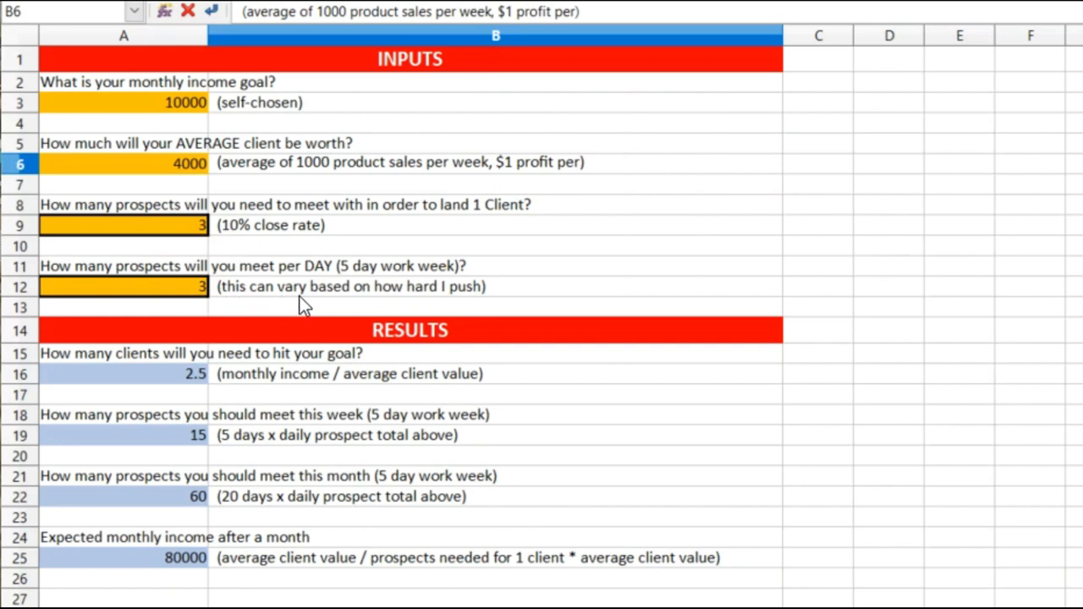
{"action": "mouse_move", "coordinate": [503, 302]}
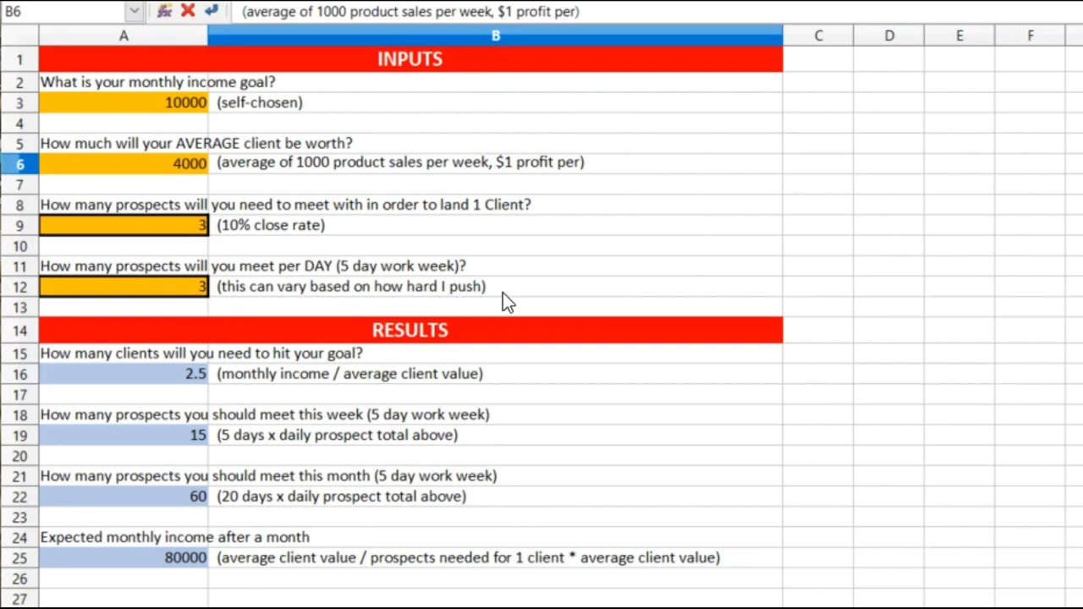
{"action": "mouse_move", "coordinate": [469, 314]}
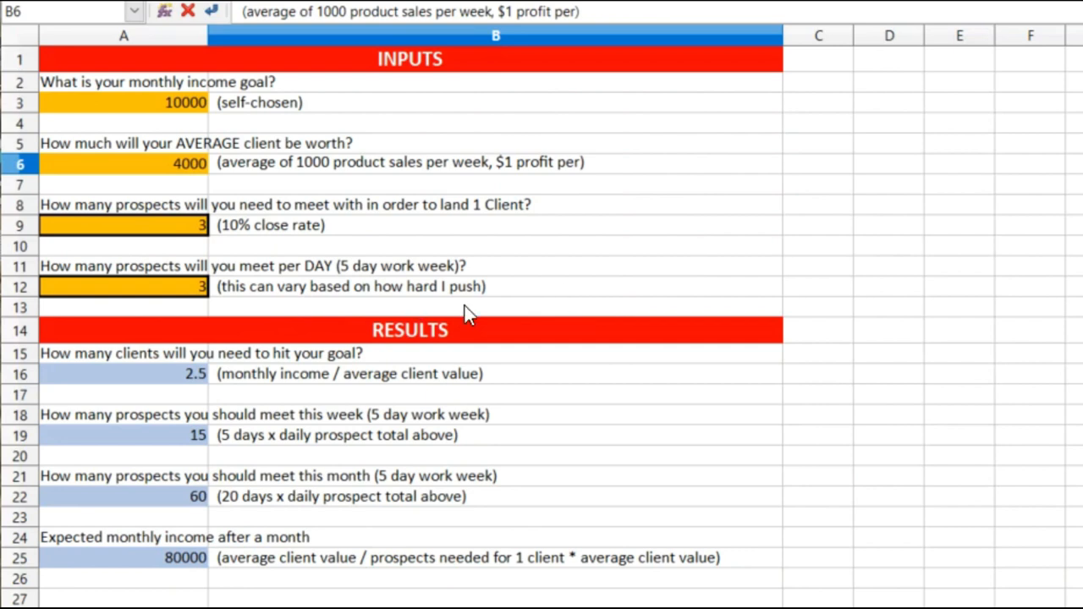
{"action": "mouse_move", "coordinate": [149, 379]}
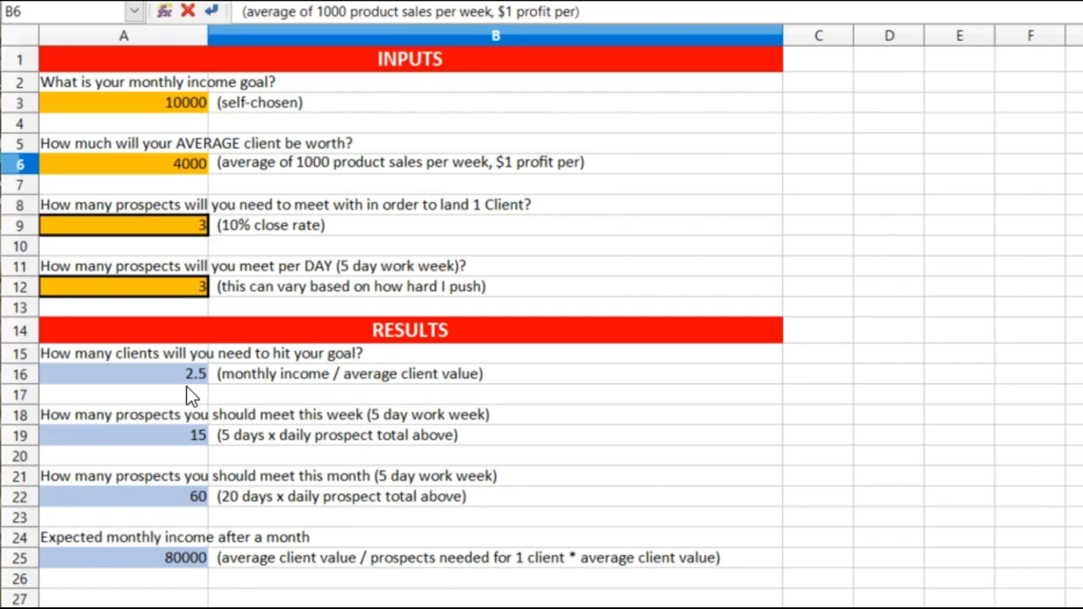
{"action": "mouse_move", "coordinate": [223, 396]}
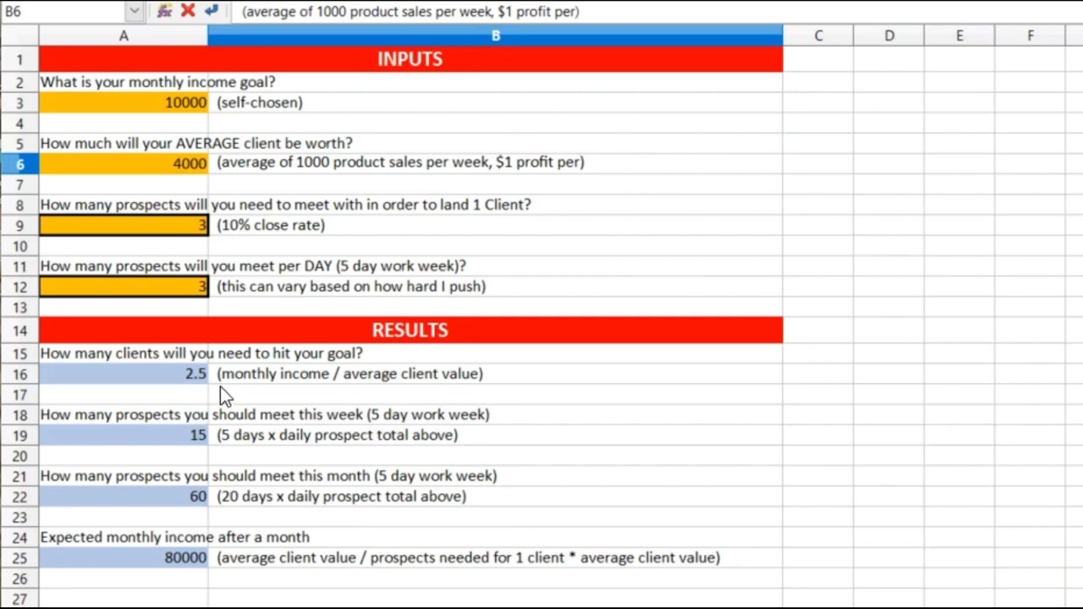
{"action": "mouse_move", "coordinate": [248, 438]}
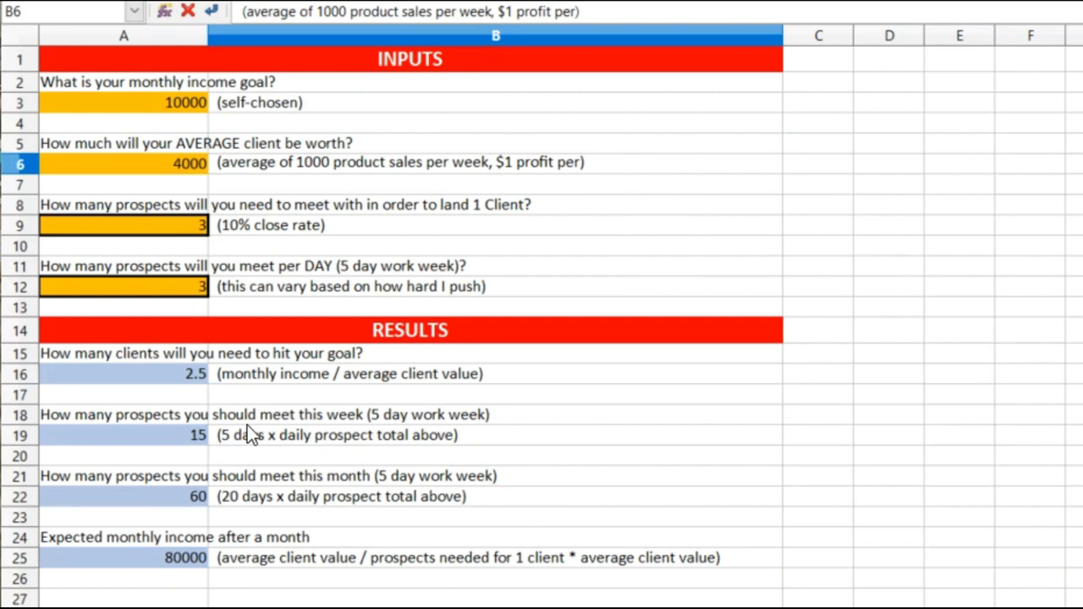
{"action": "mouse_move", "coordinate": [494, 436]}
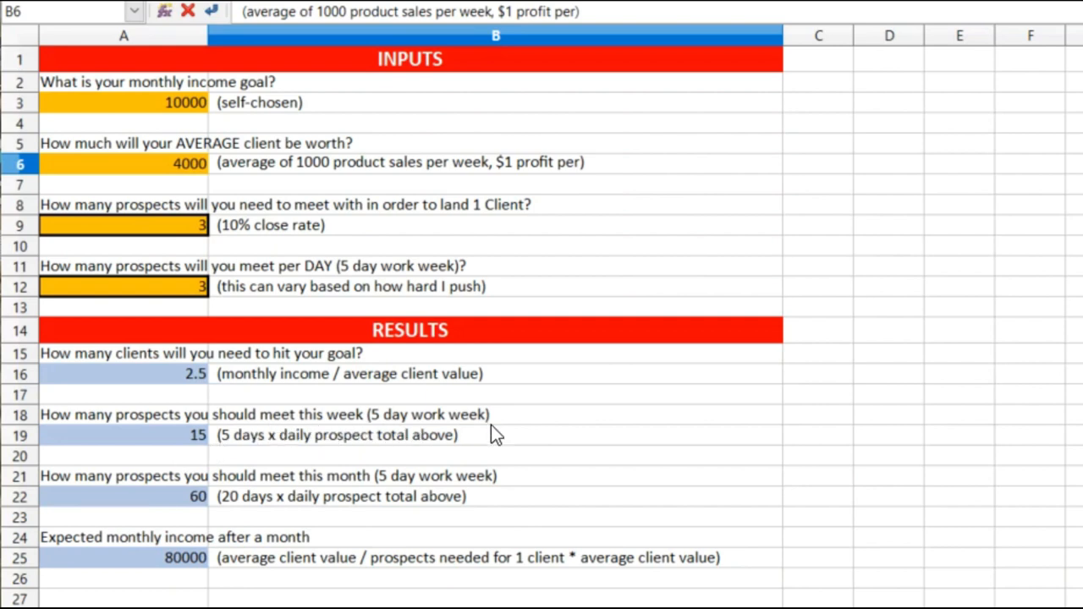
{"action": "mouse_move", "coordinate": [262, 461]}
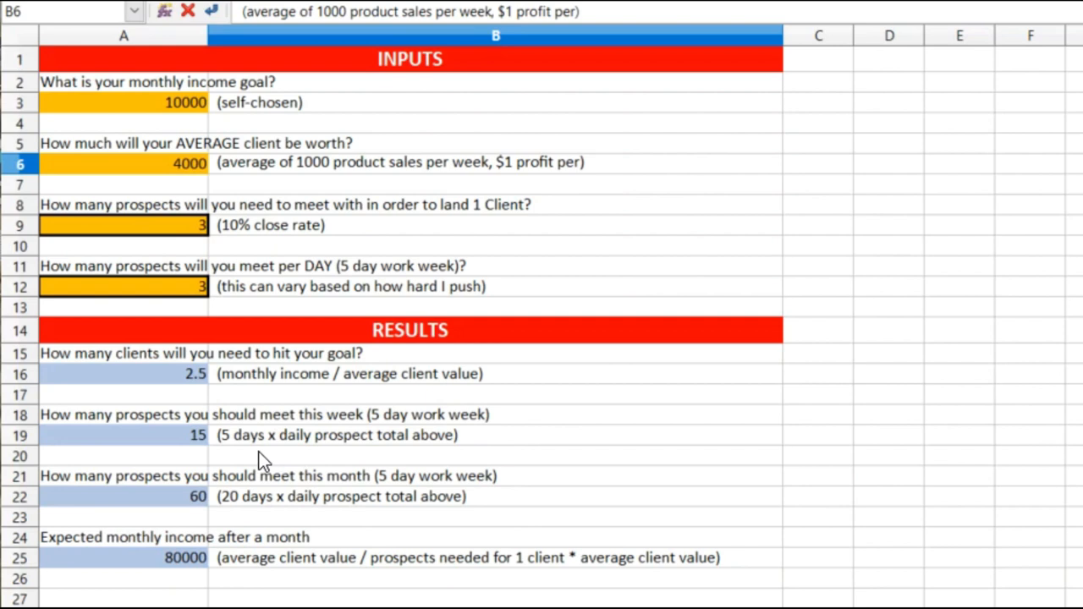
{"action": "mouse_move", "coordinate": [474, 452]}
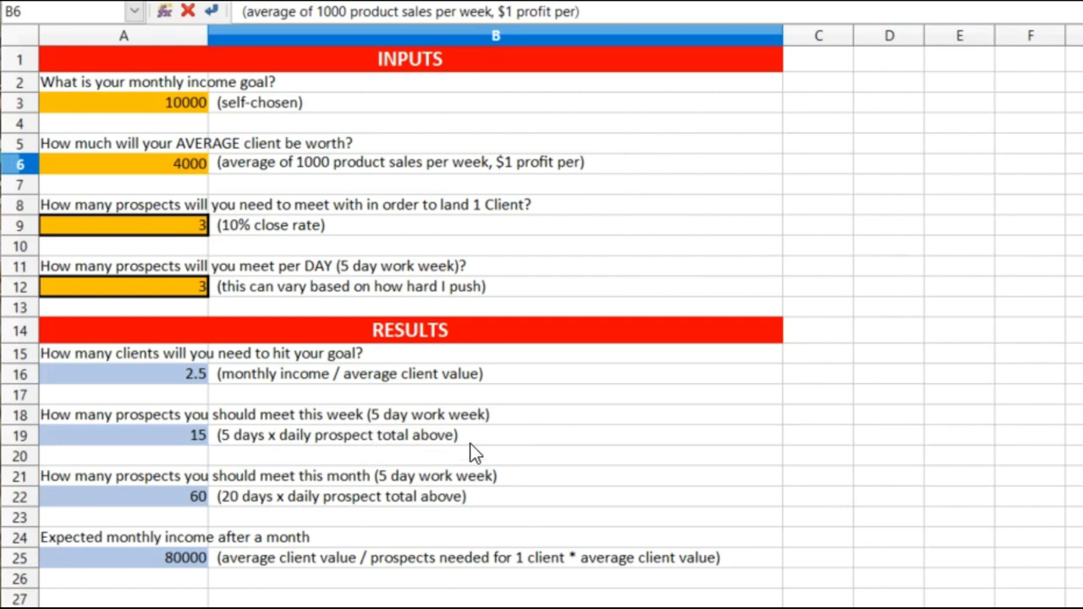
{"action": "mouse_move", "coordinate": [321, 456]}
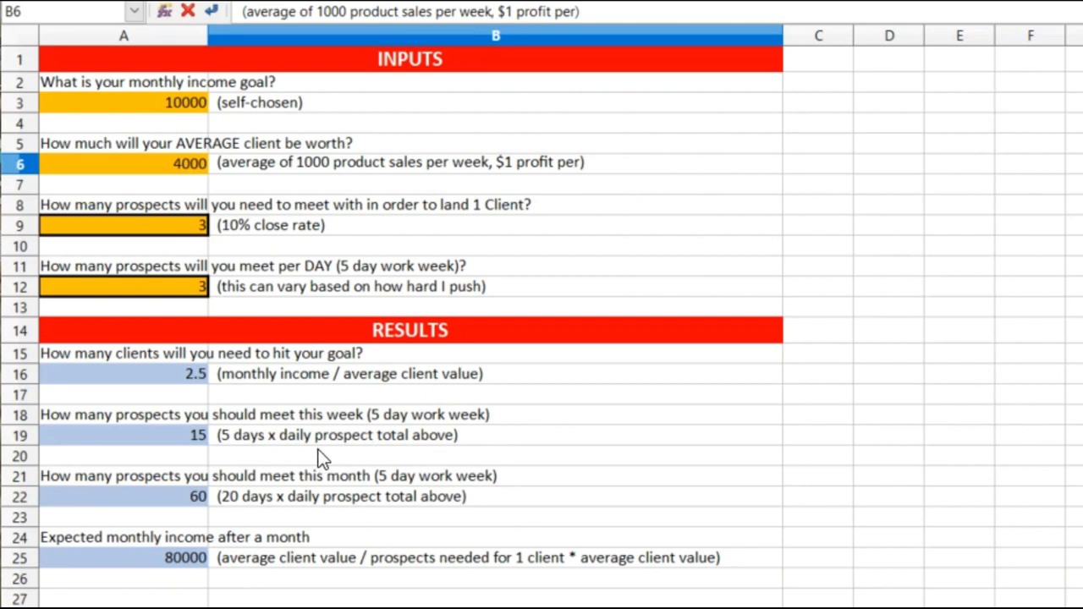
{"action": "mouse_move", "coordinate": [339, 493]}
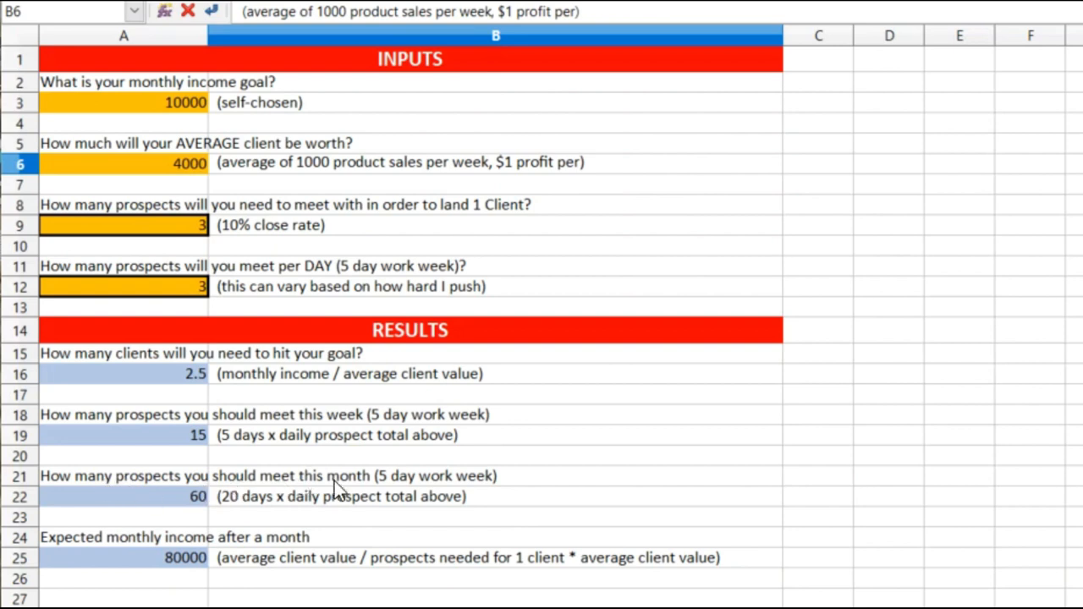
{"action": "mouse_move", "coordinate": [530, 505]}
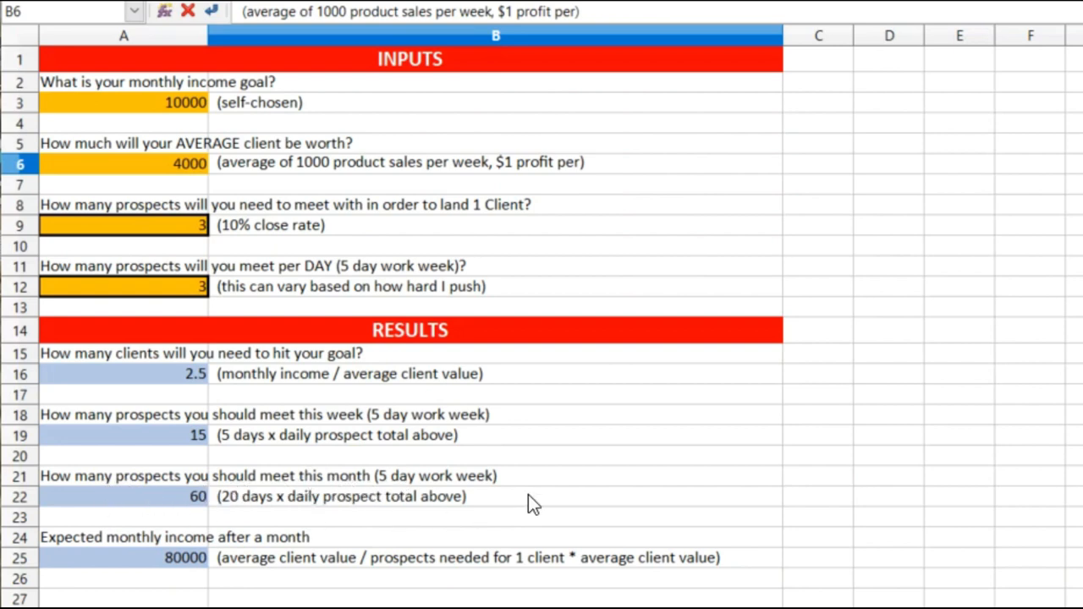
{"action": "mouse_move", "coordinate": [550, 495]}
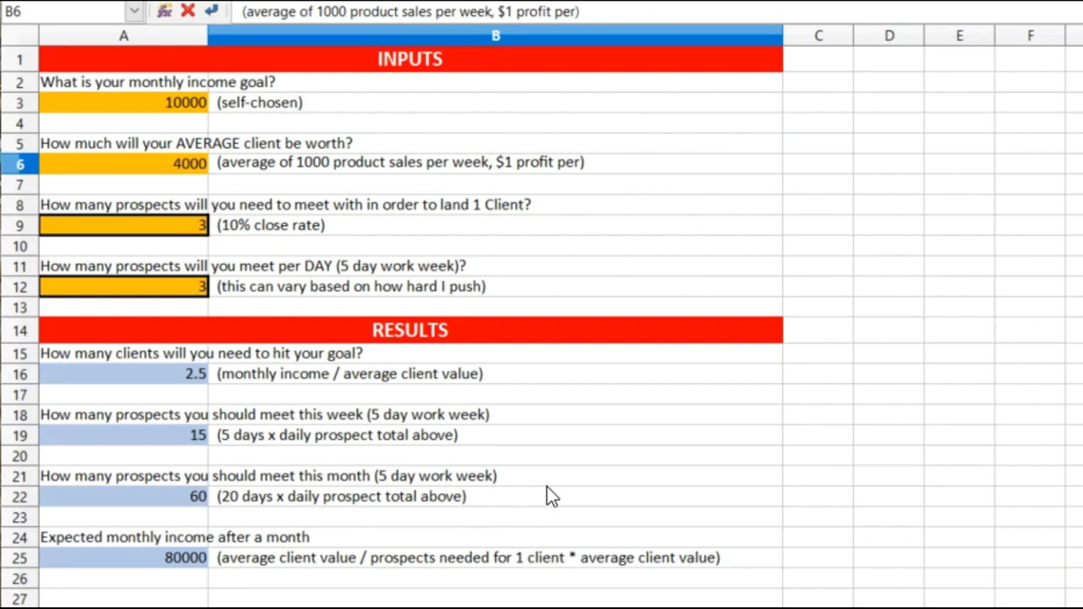
{"action": "mouse_move", "coordinate": [236, 546]}
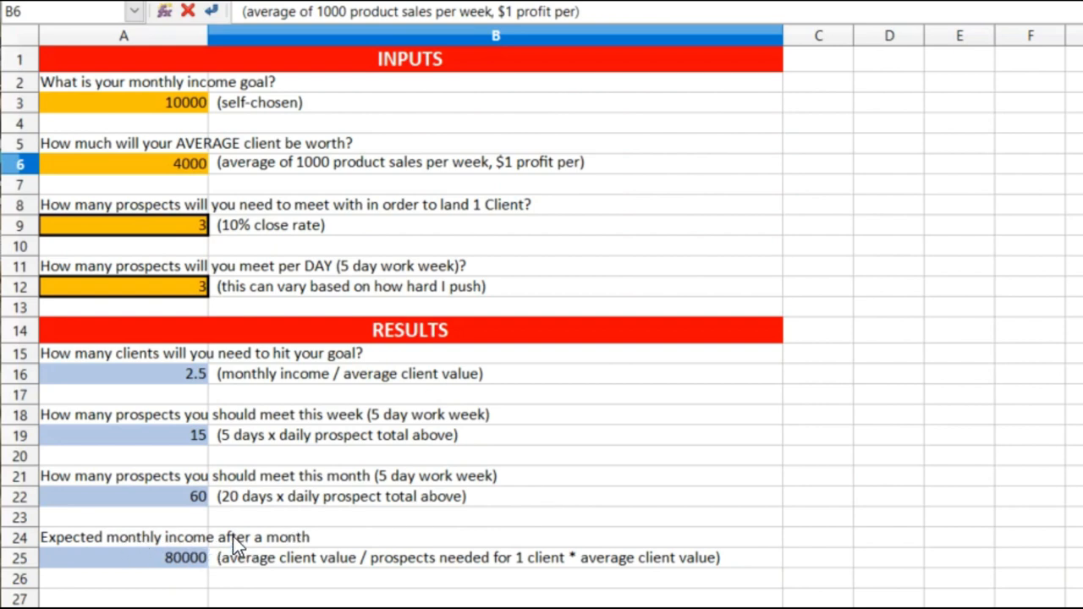
{"action": "mouse_move", "coordinate": [175, 585]}
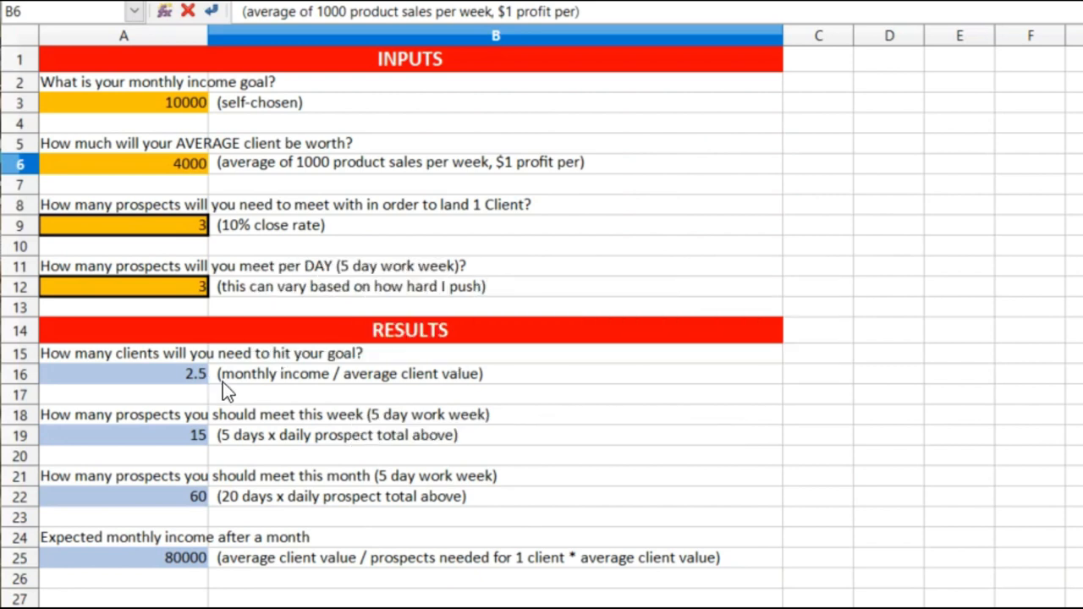
{"action": "mouse_move", "coordinate": [164, 487]}
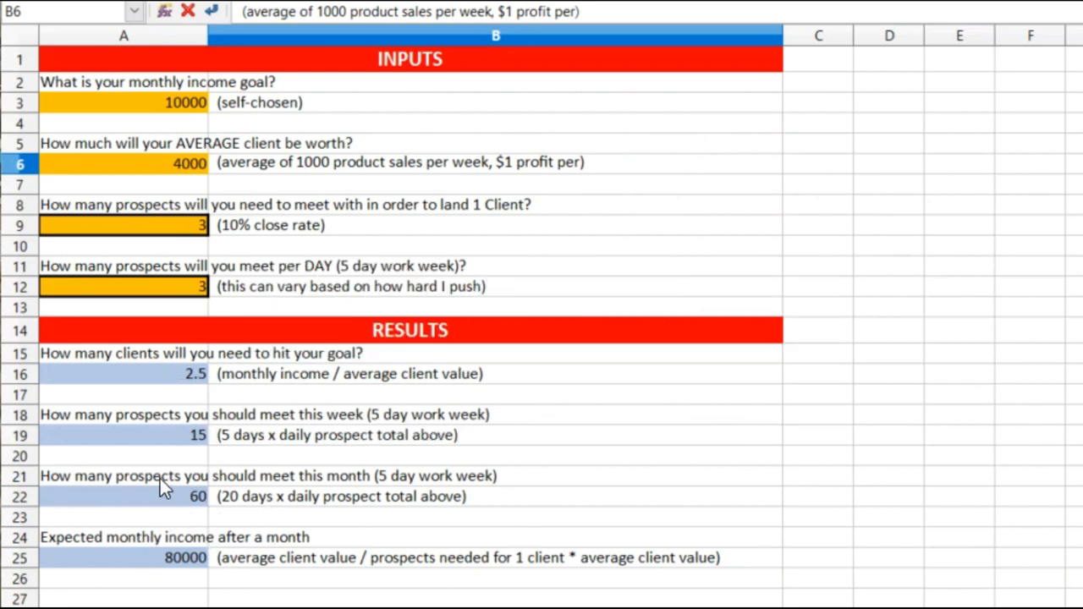
{"action": "mouse_move", "coordinate": [190, 389]}
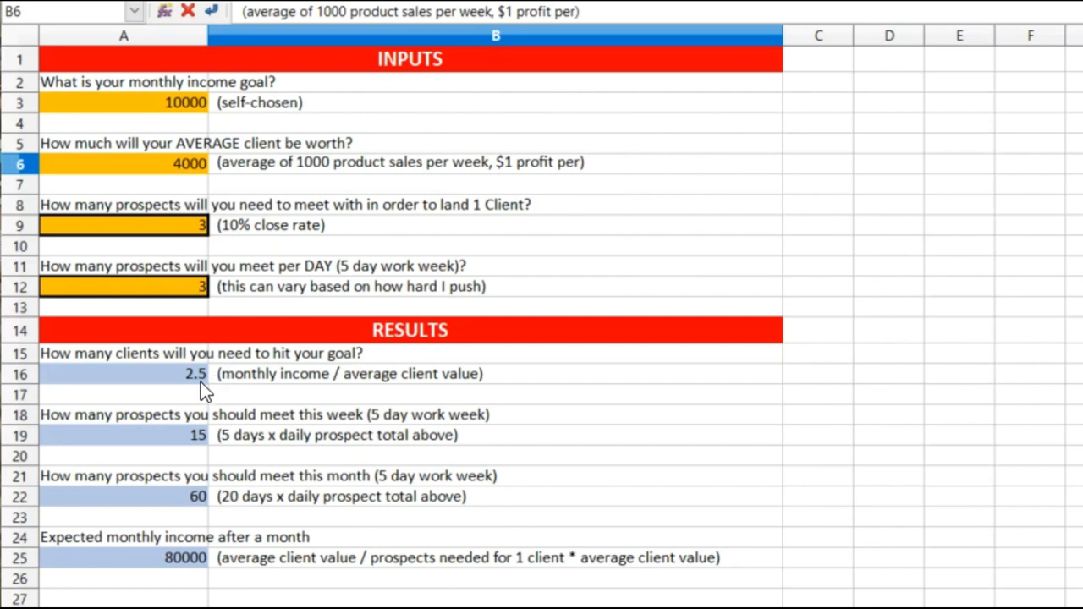
{"action": "mouse_move", "coordinate": [234, 379]}
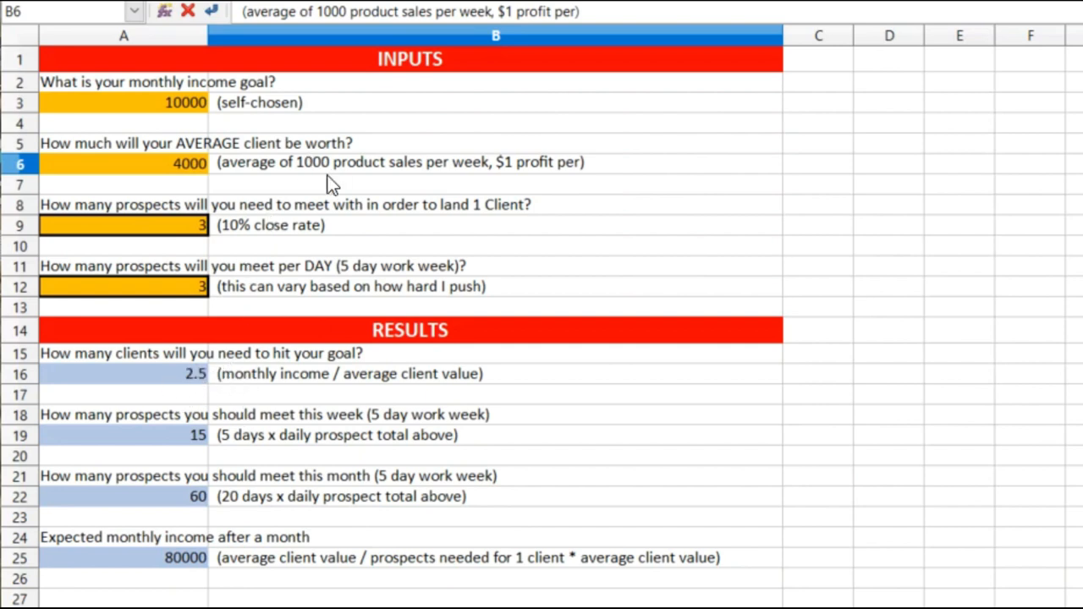
{"action": "mouse_move", "coordinate": [257, 185]}
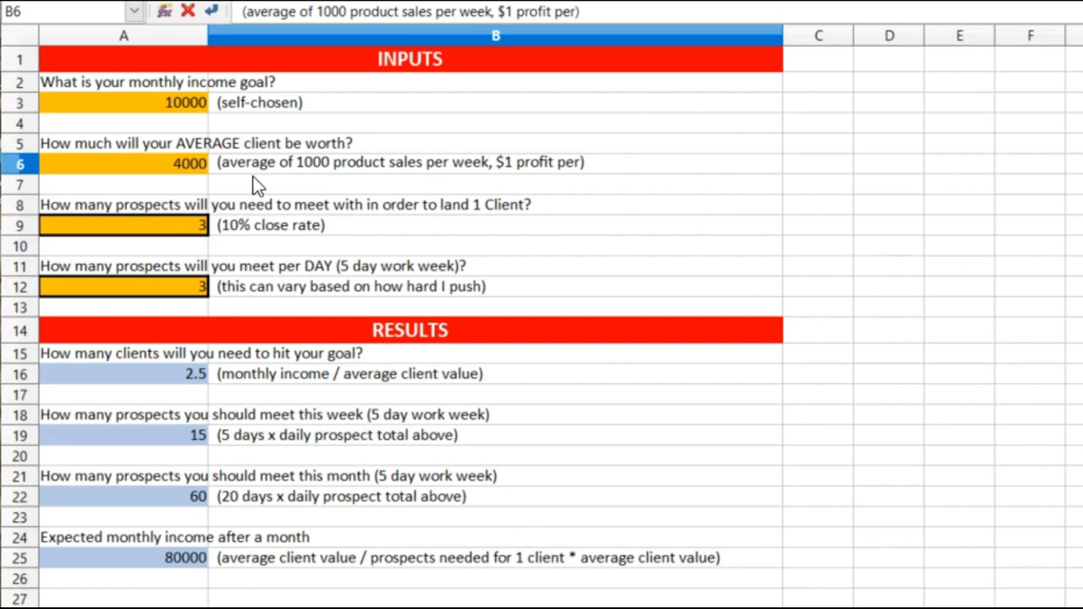
{"action": "mouse_move", "coordinate": [477, 173]}
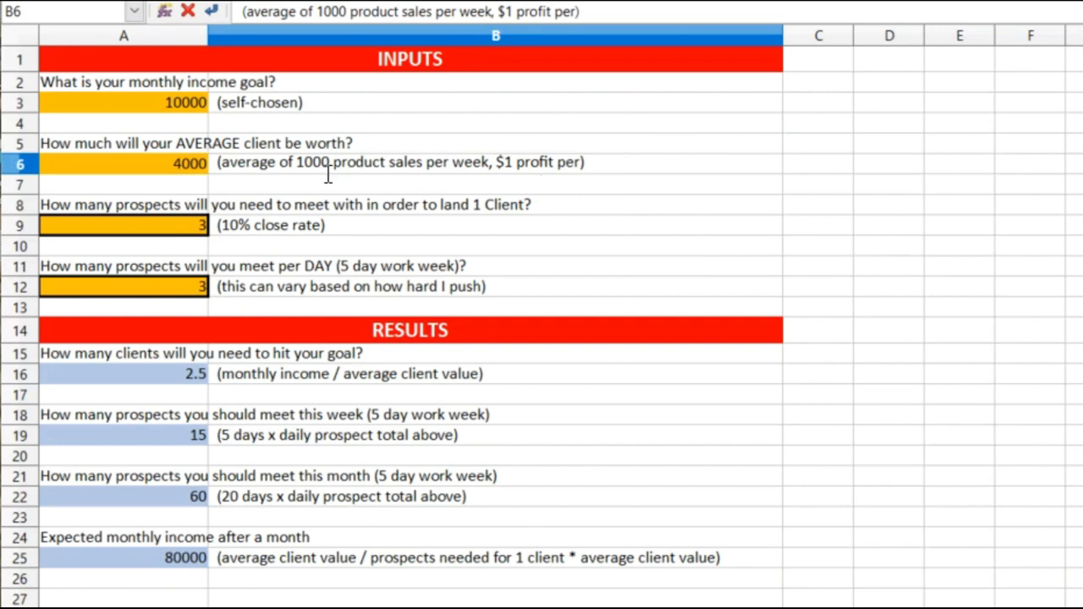
{"action": "mouse_move", "coordinate": [159, 174]}
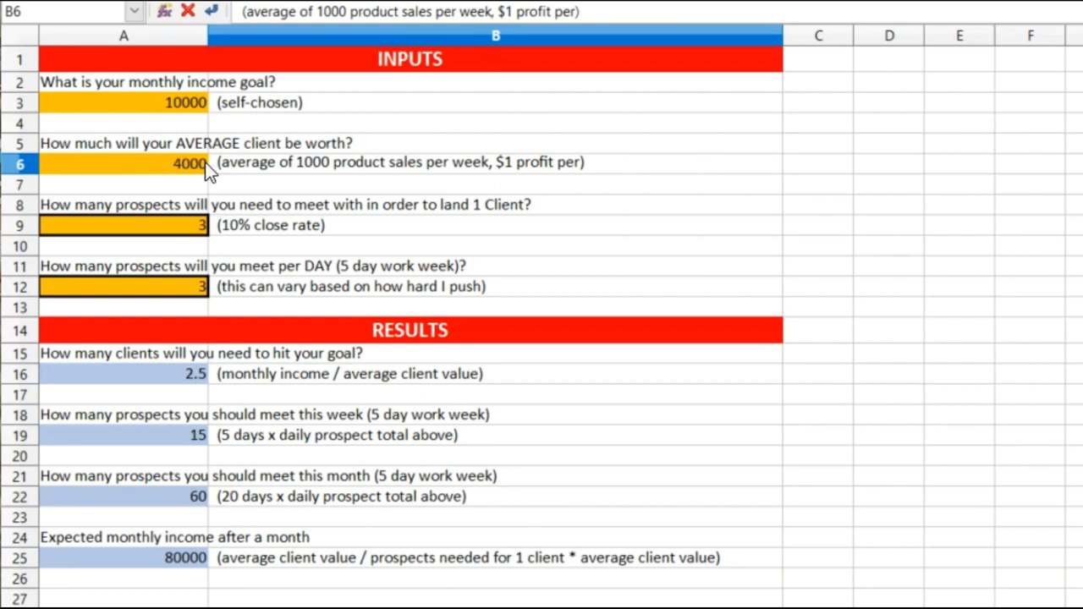
{"action": "mouse_move", "coordinate": [235, 172]}
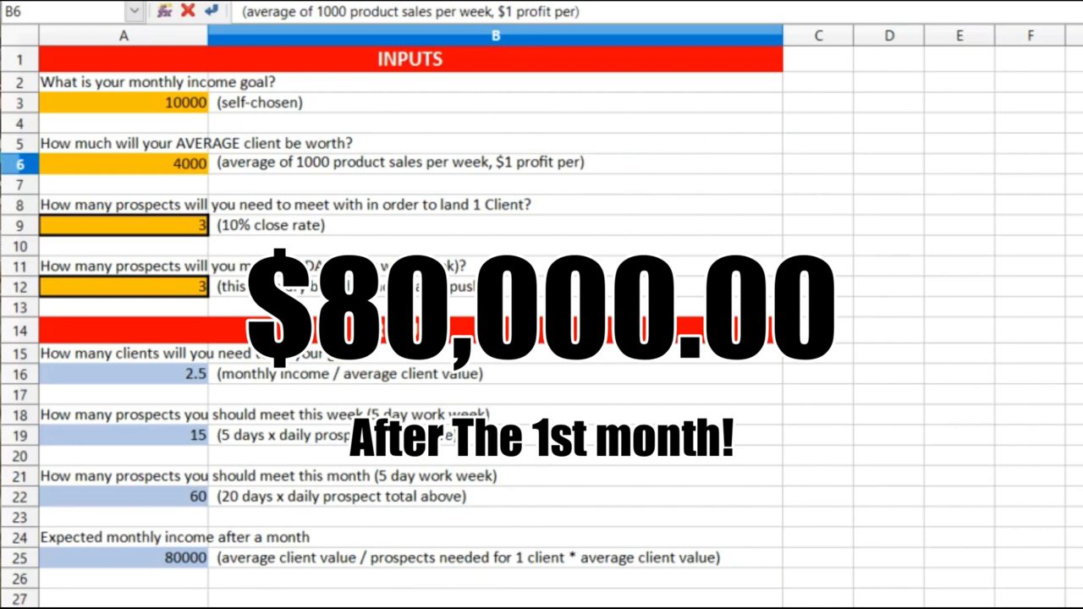
{"action": "mouse_move", "coordinate": [447, 237]}
{"action": "type", "text": "0"}
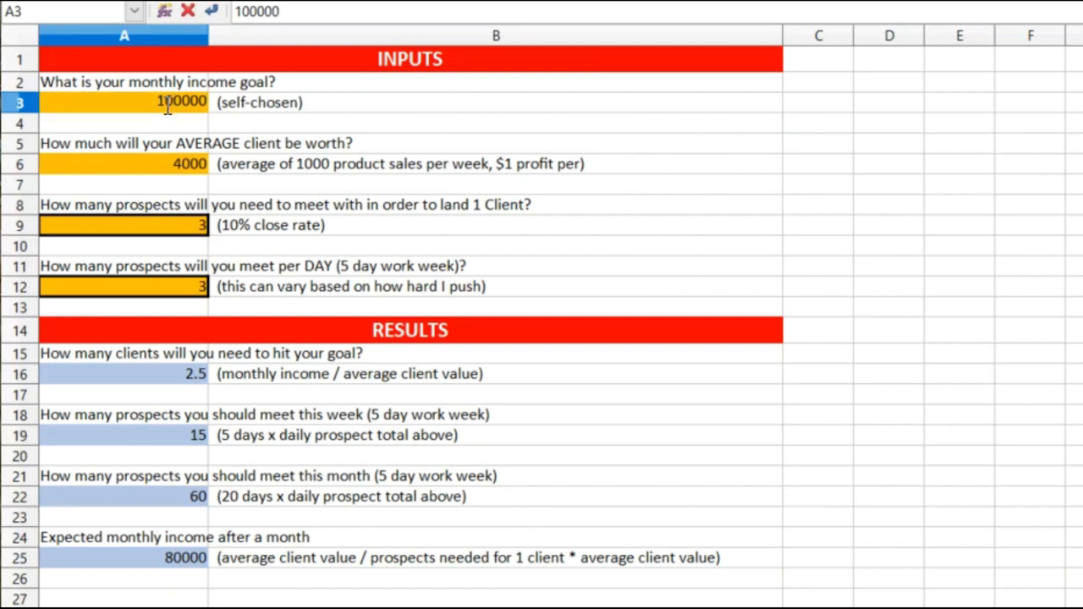
{"action": "mouse_move", "coordinate": [392, 119]}
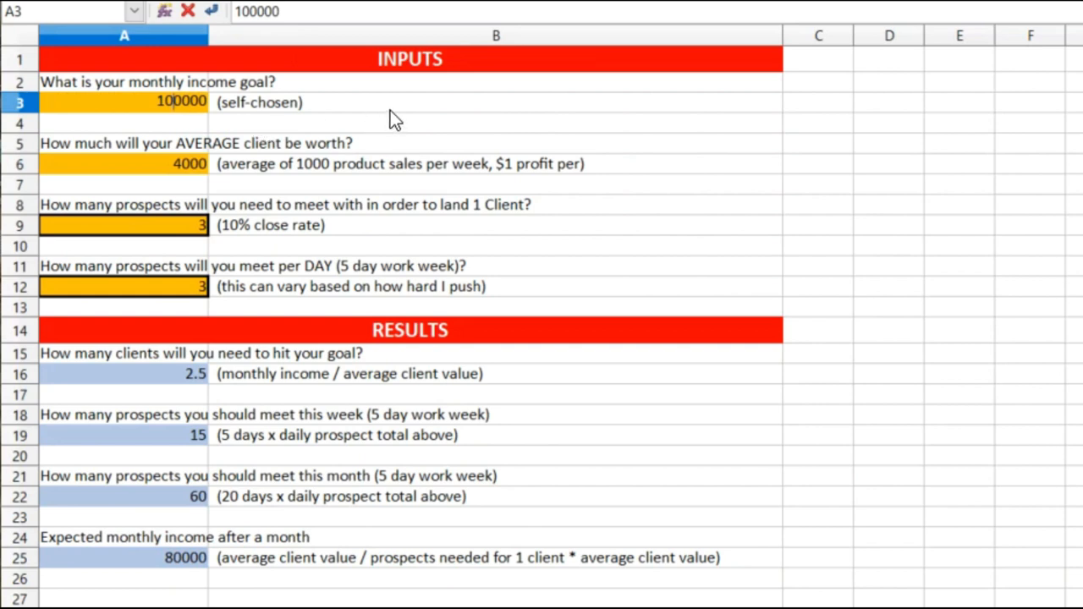
{"action": "mouse_move", "coordinate": [176, 180]}
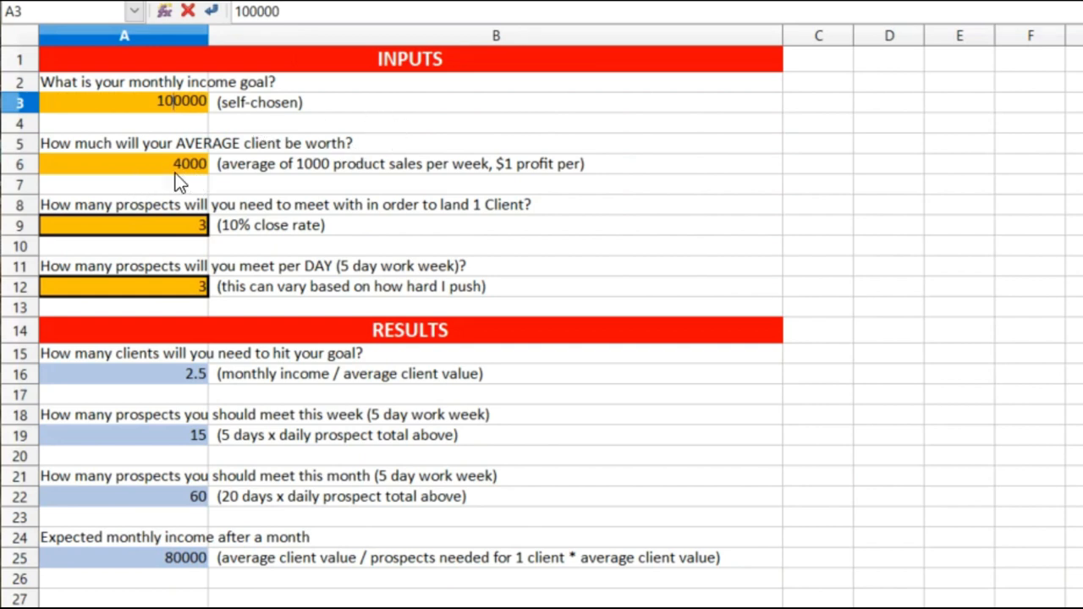
{"action": "mouse_move", "coordinate": [283, 184]}
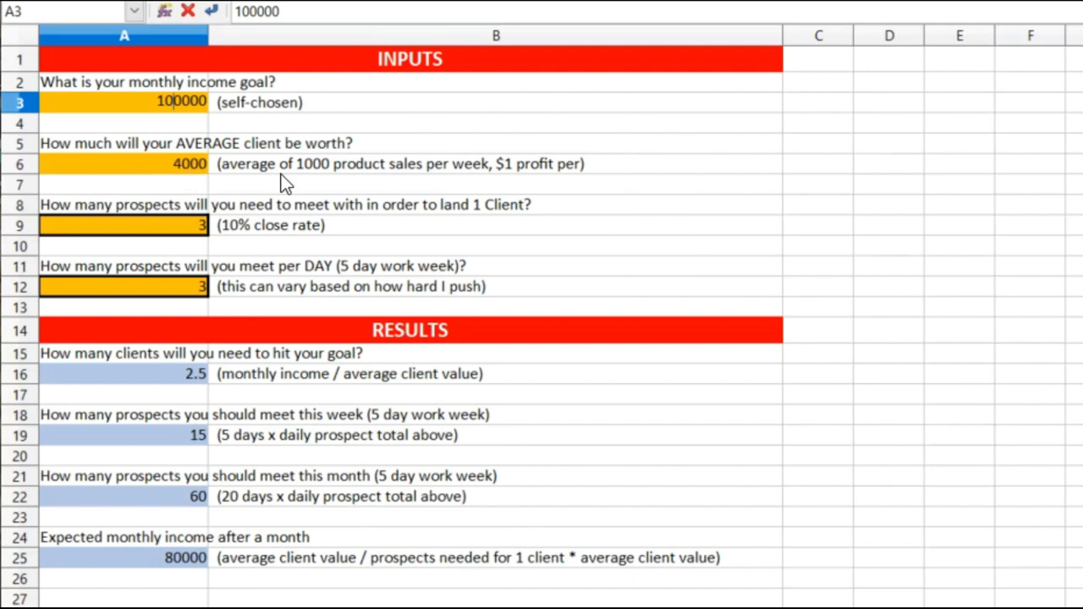
{"action": "mouse_move", "coordinate": [636, 209]}
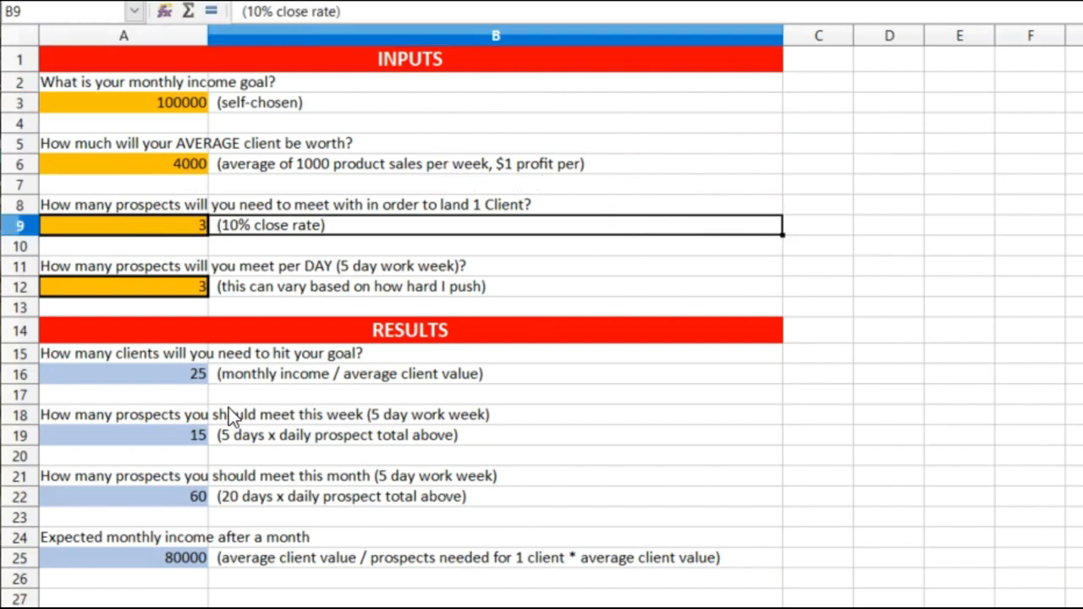
{"action": "mouse_move", "coordinate": [201, 393]}
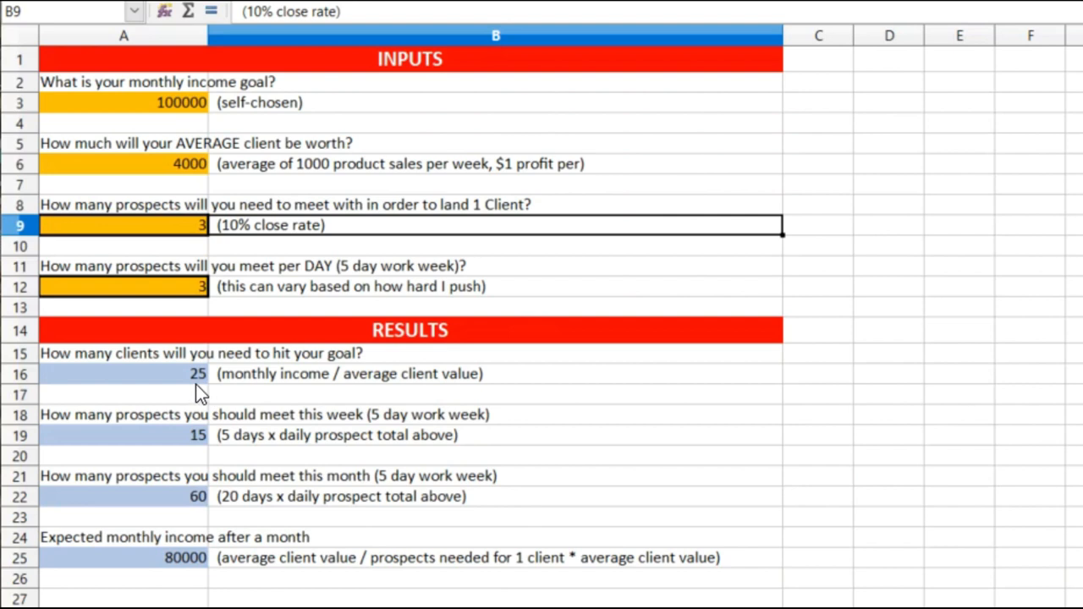
{"action": "mouse_move", "coordinate": [582, 388]}
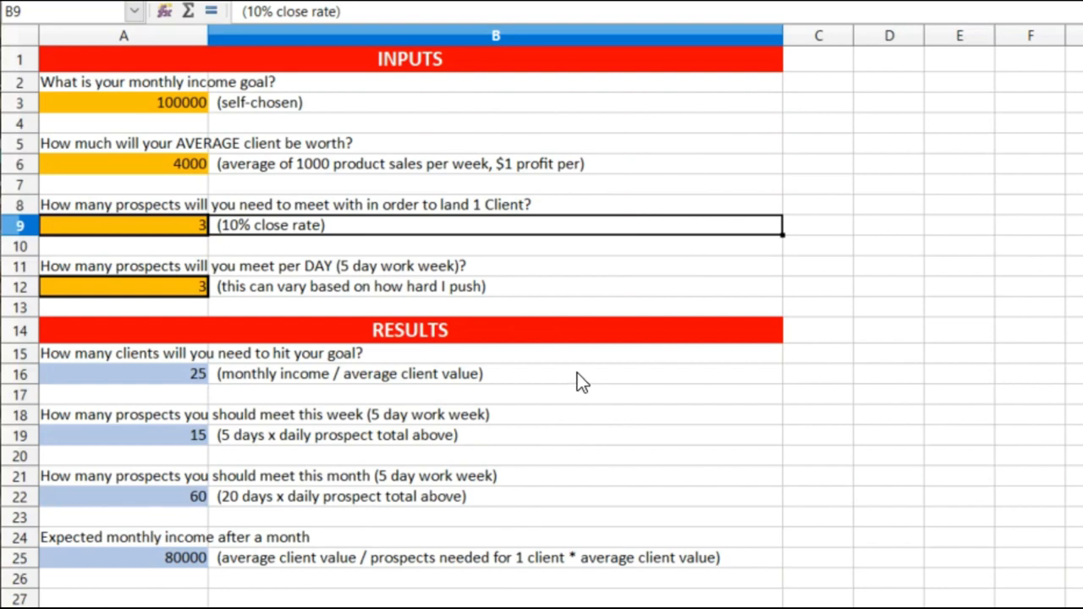
{"action": "mouse_move", "coordinate": [503, 160]}
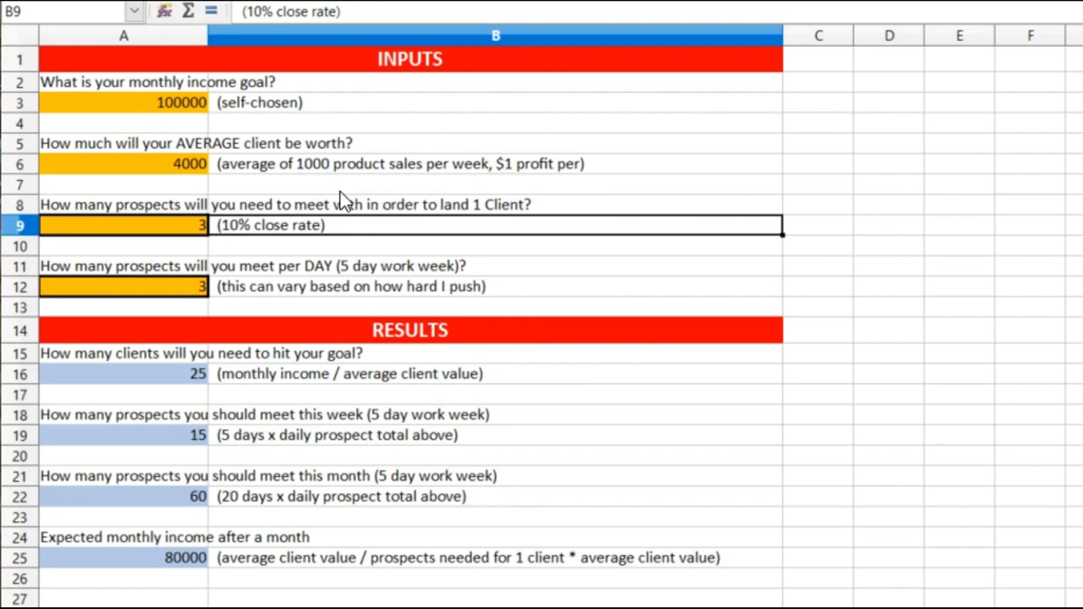
{"action": "mouse_move", "coordinate": [213, 237]}
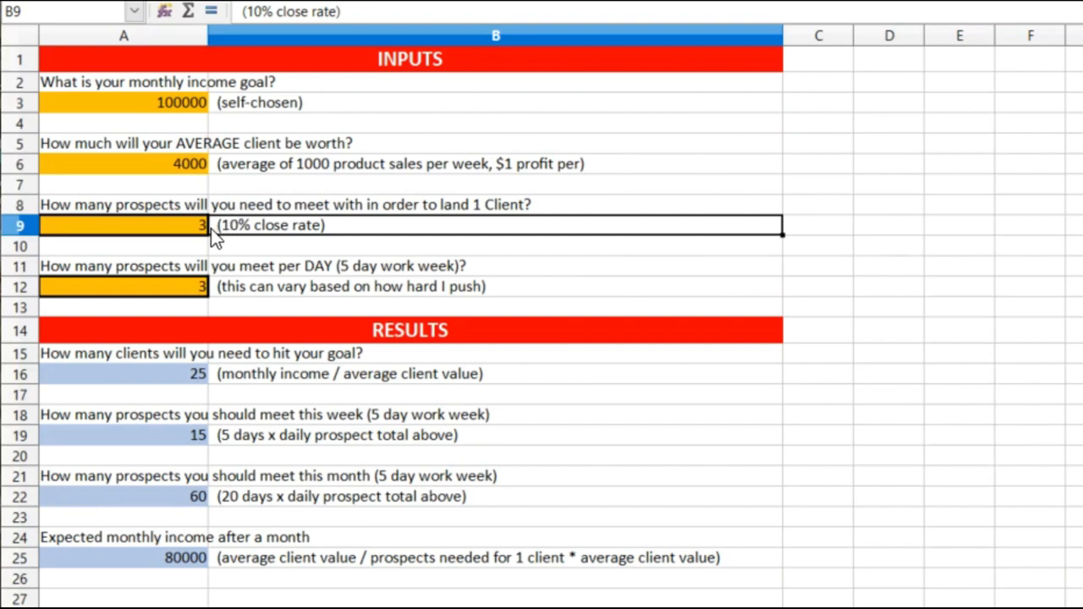
{"action": "mouse_move", "coordinate": [234, 174]}
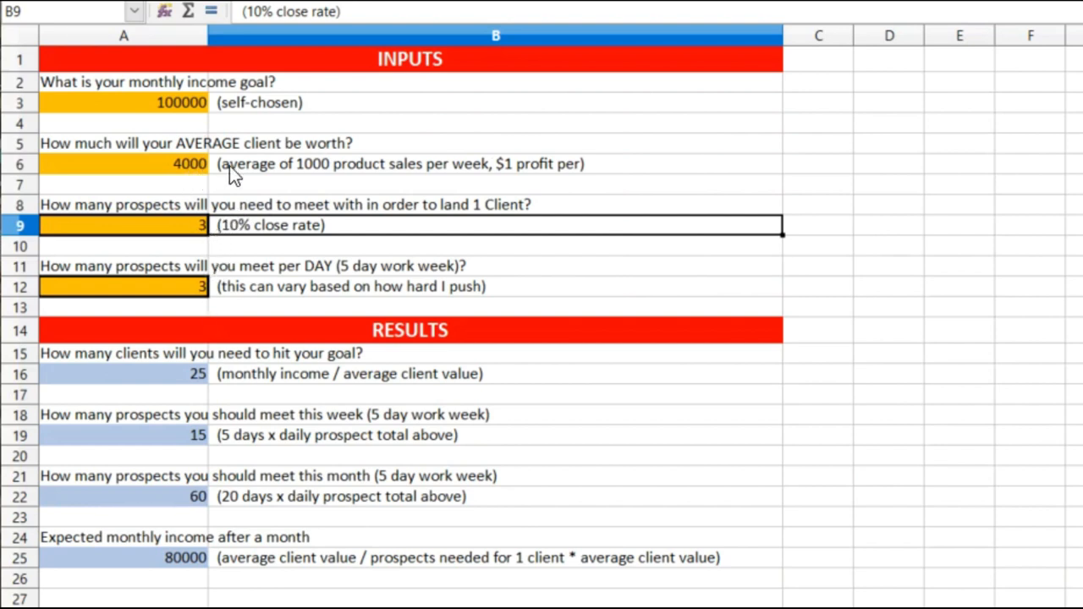
{"action": "mouse_move", "coordinate": [365, 185]}
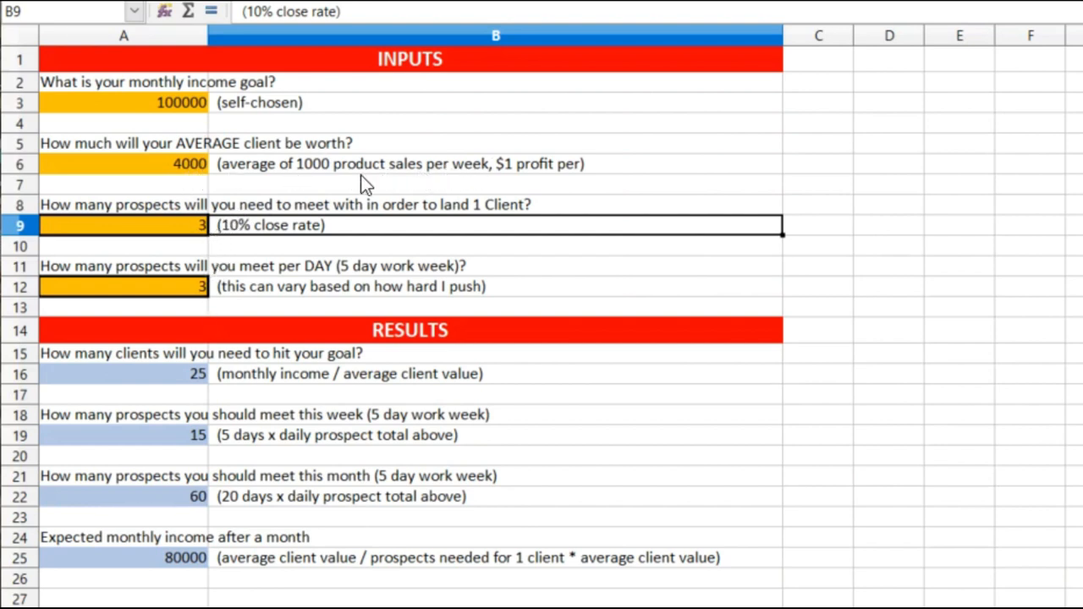
{"action": "mouse_move", "coordinate": [469, 182]}
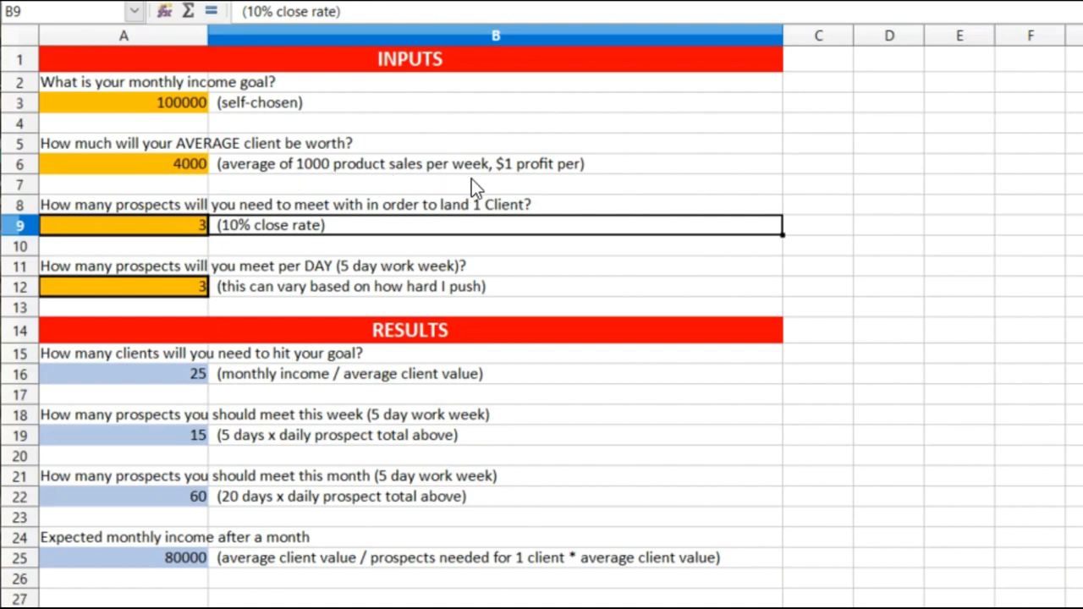
{"action": "mouse_move", "coordinate": [514, 178]}
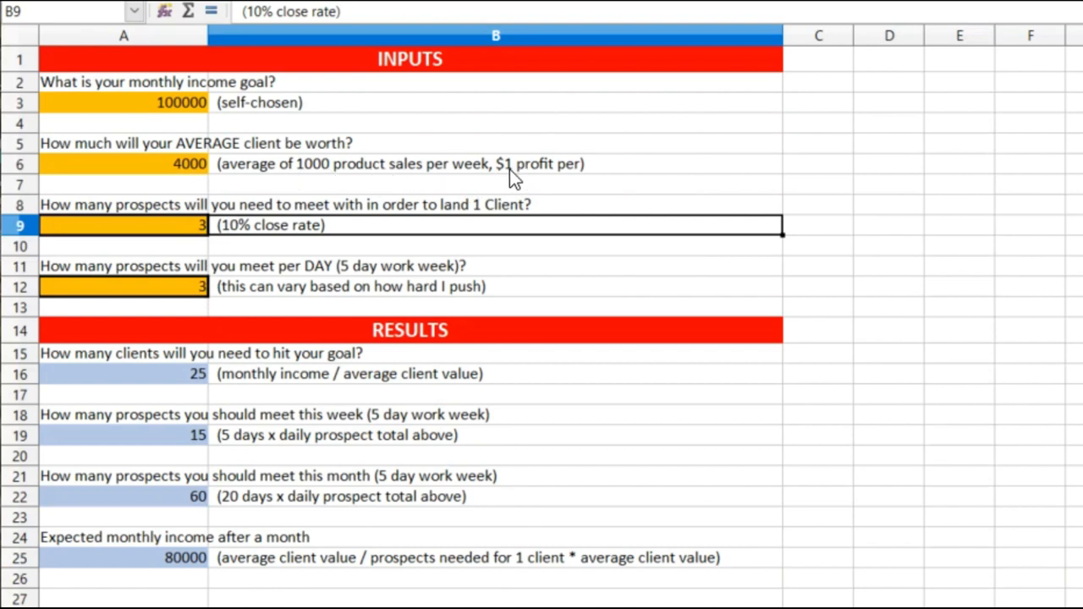
- Place the cursor on the profit figure in the client-value note
{"action": "left_click", "coordinate": [516, 163]}
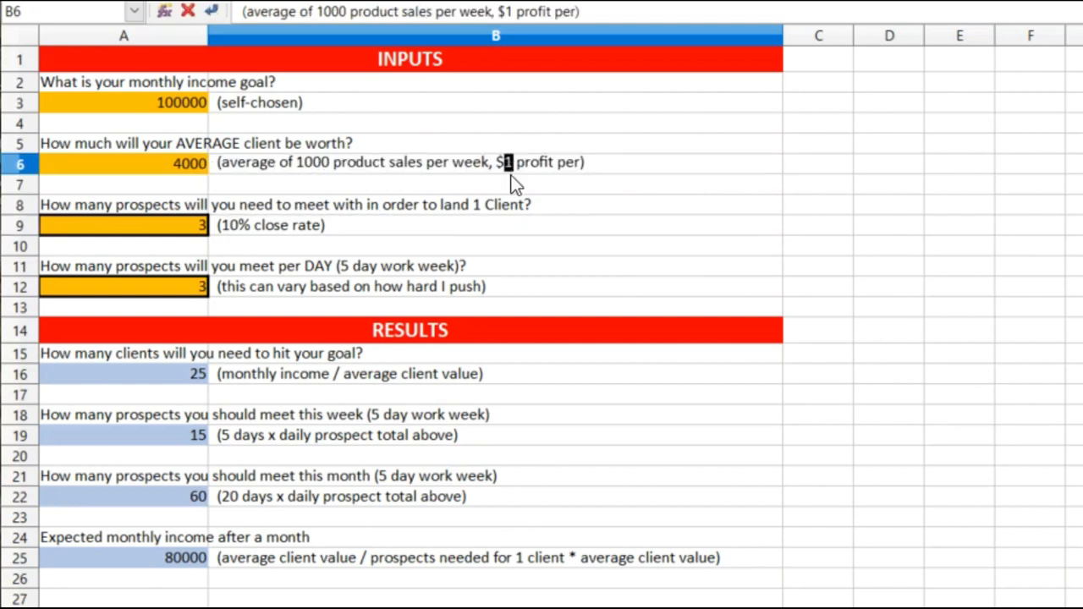
- Change the note's profit figure to $3 per sale
{"action": "type", "text": "3"}
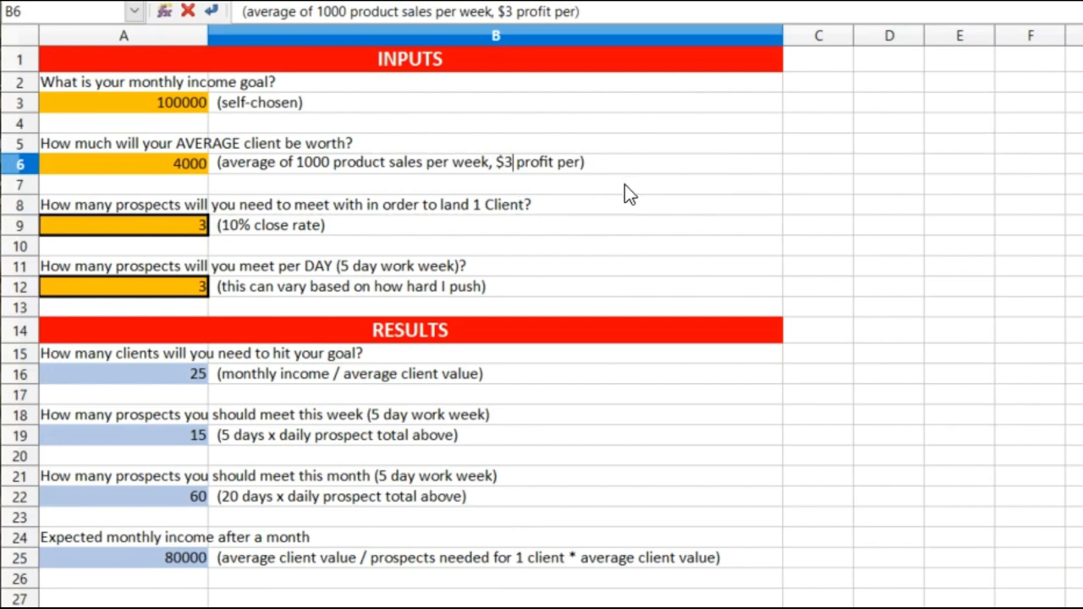
{"action": "mouse_move", "coordinate": [526, 190]}
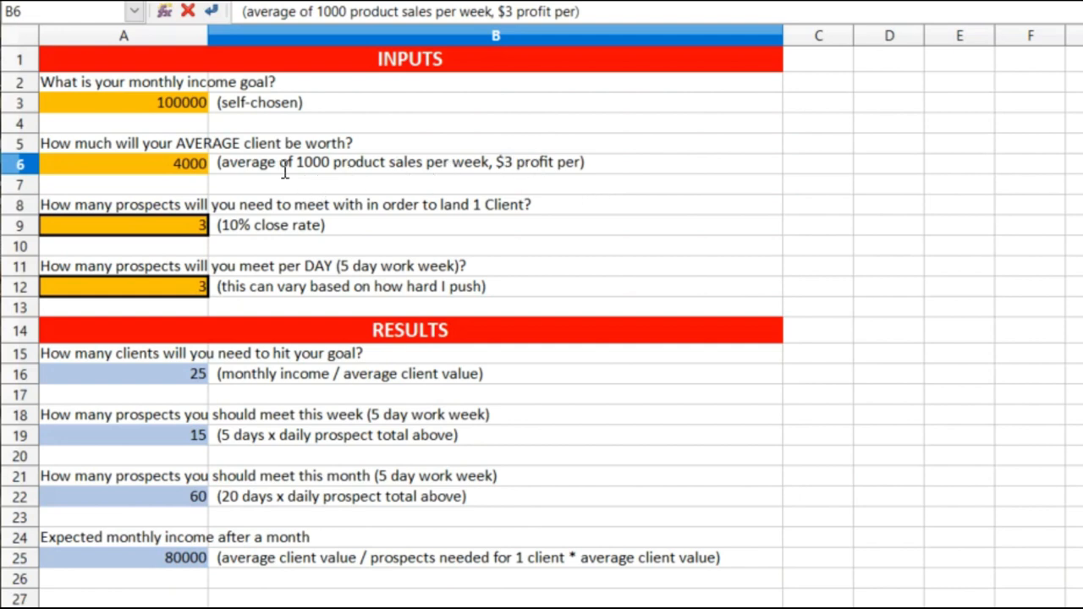
{"action": "mouse_move", "coordinate": [518, 161]}
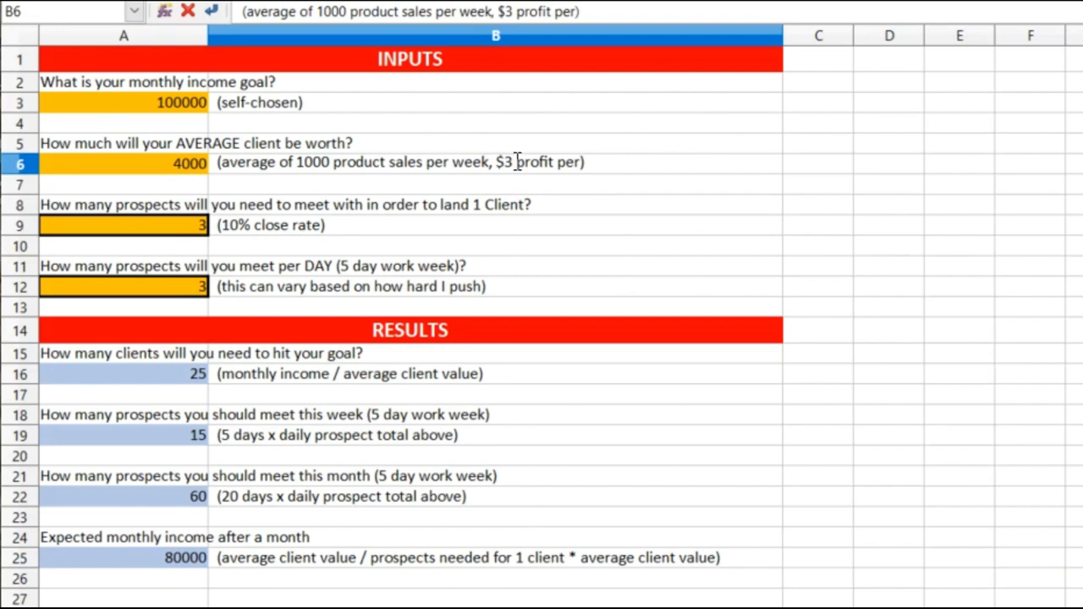
{"action": "left_click", "coordinate": [123, 164]}
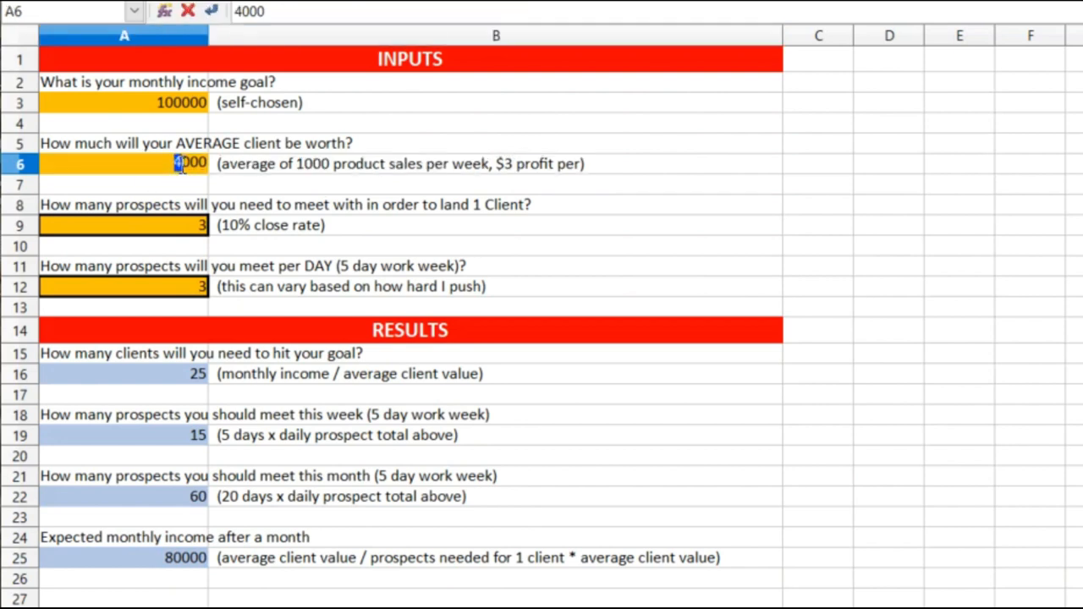
- Replace the 4000 average client value with 12000
{"action": "type", "text": "12000"}
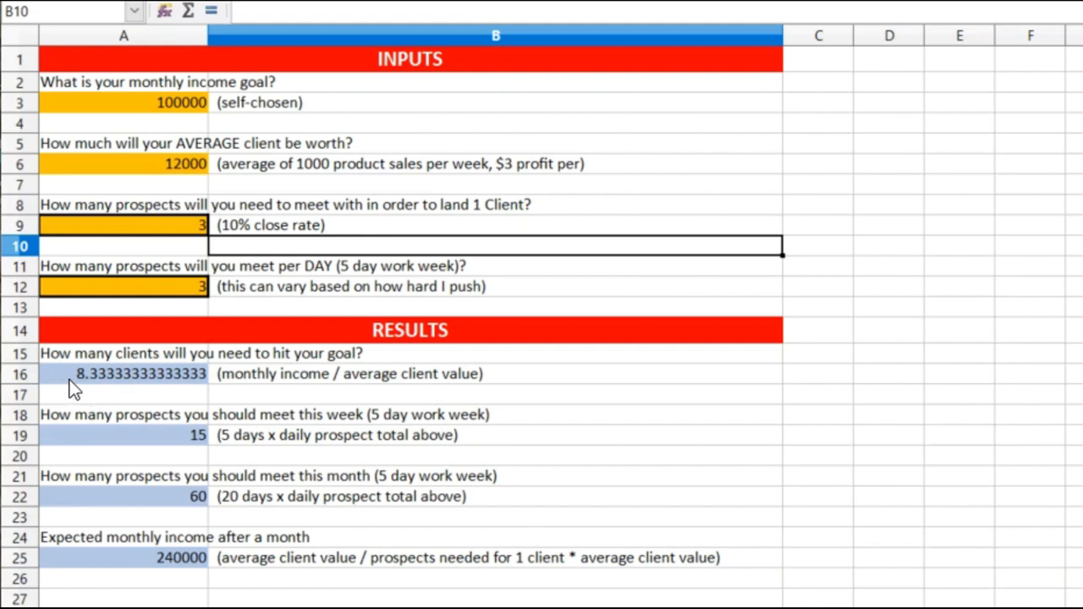
{"action": "mouse_move", "coordinate": [144, 389]}
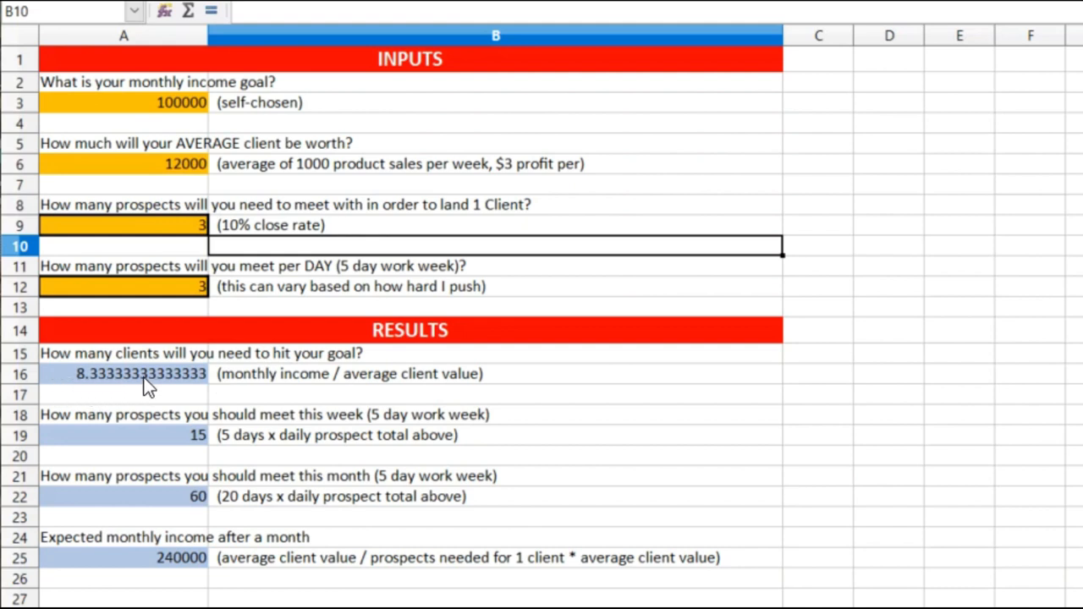
{"action": "mouse_move", "coordinate": [584, 188]}
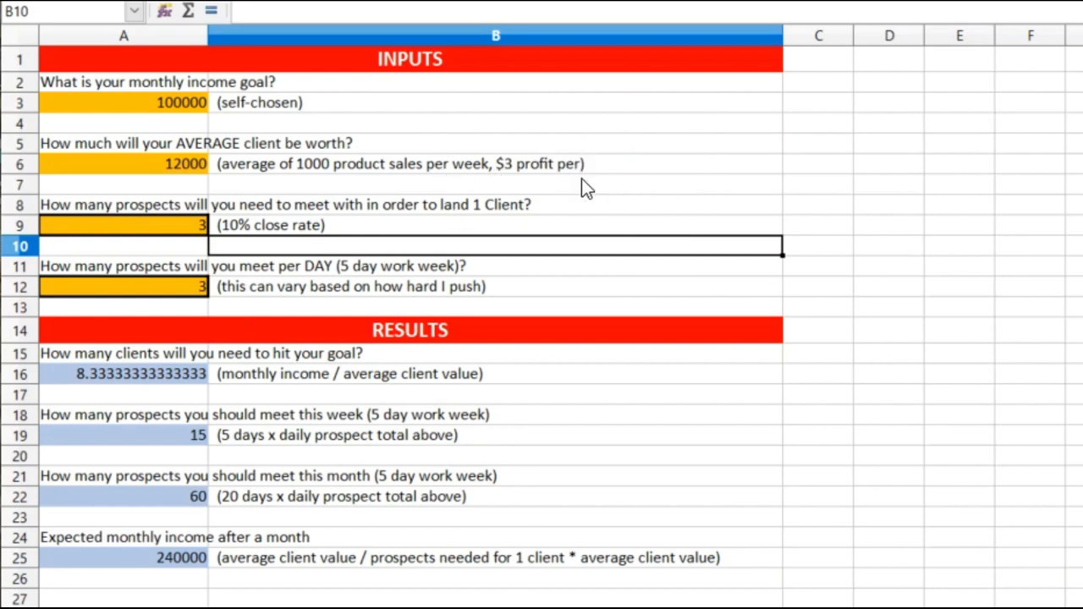
{"action": "mouse_move", "coordinate": [501, 151]}
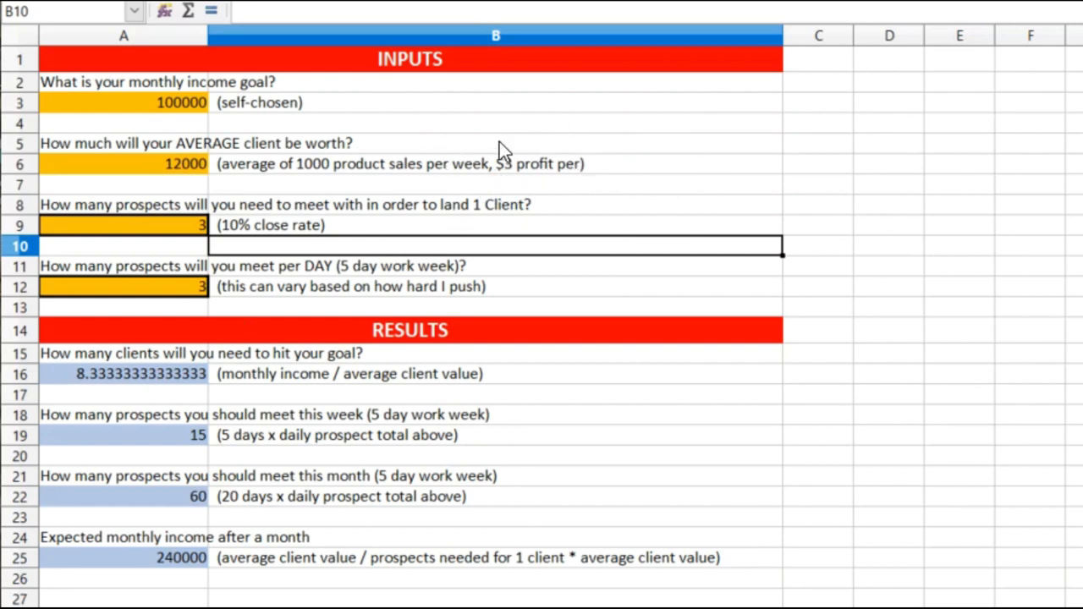
{"action": "mouse_move", "coordinate": [203, 314]}
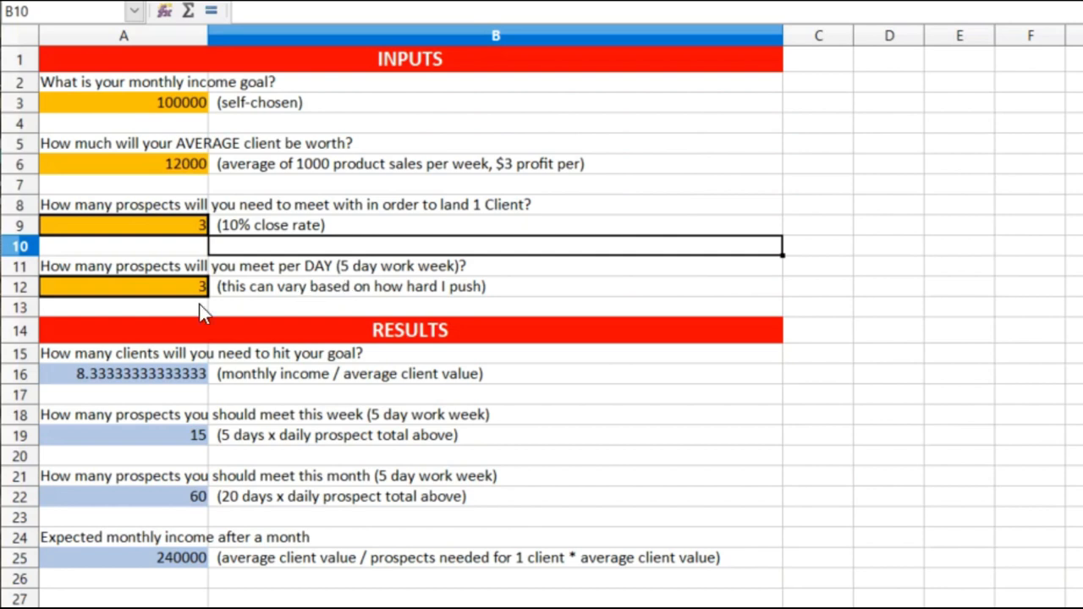
{"action": "mouse_move", "coordinate": [124, 450]}
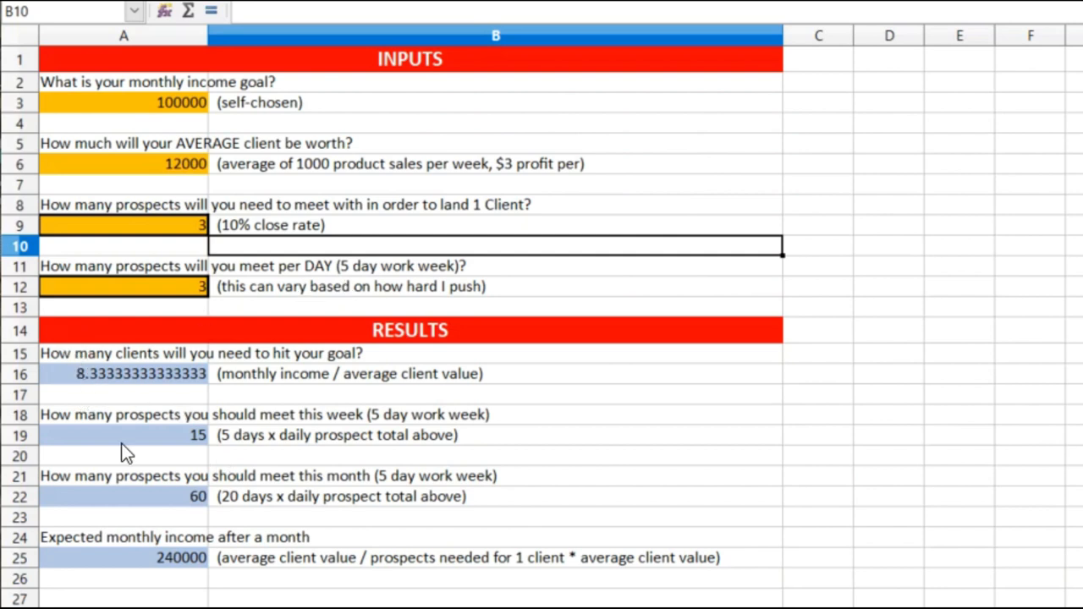
{"action": "mouse_move", "coordinate": [190, 233]}
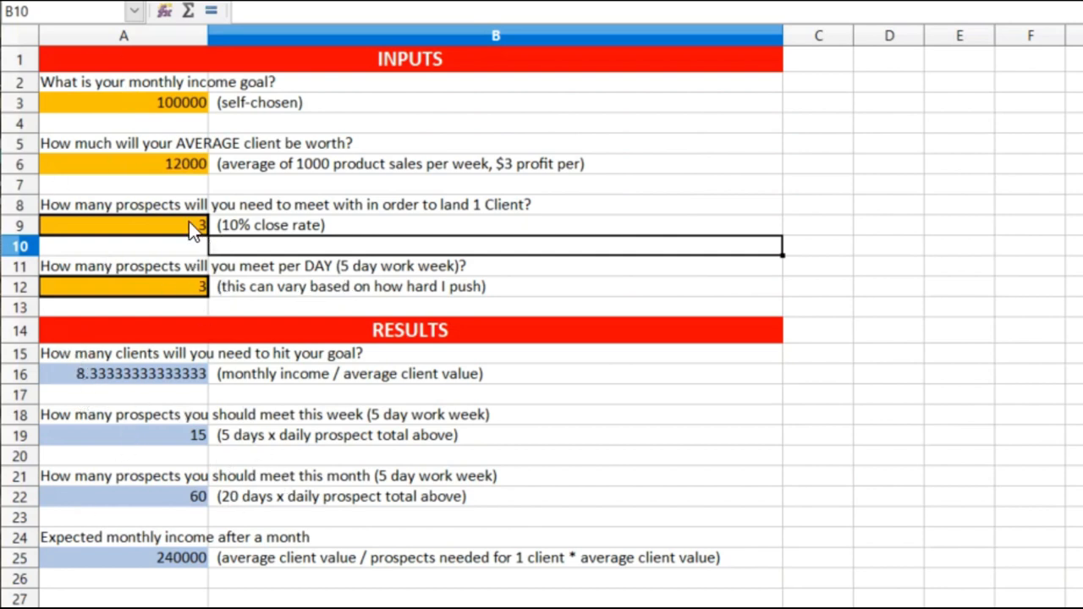
{"action": "mouse_move", "coordinate": [89, 391]}
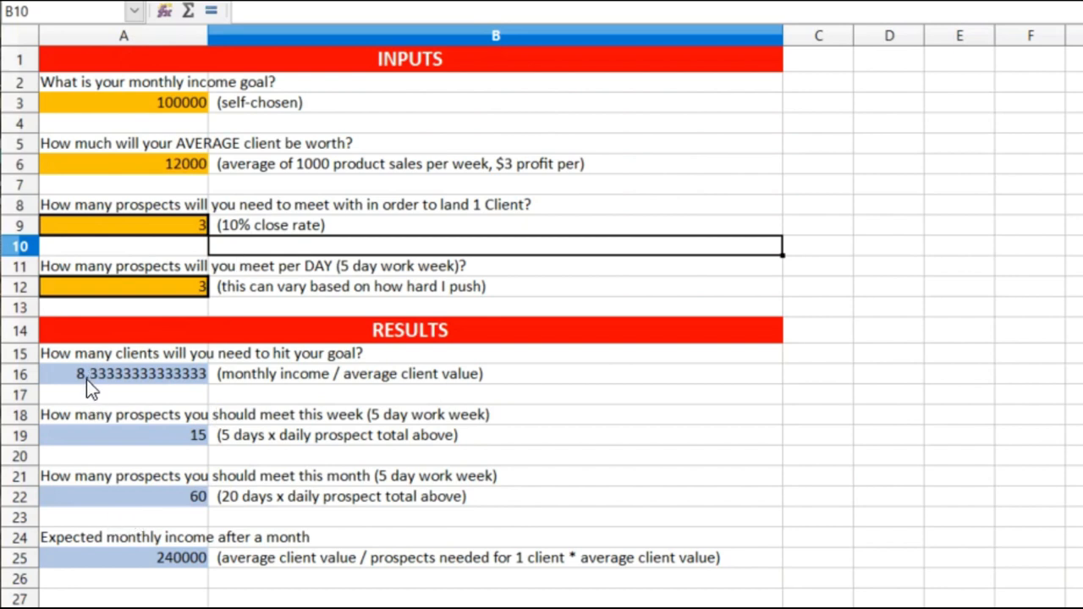
{"action": "mouse_move", "coordinate": [167, 403]}
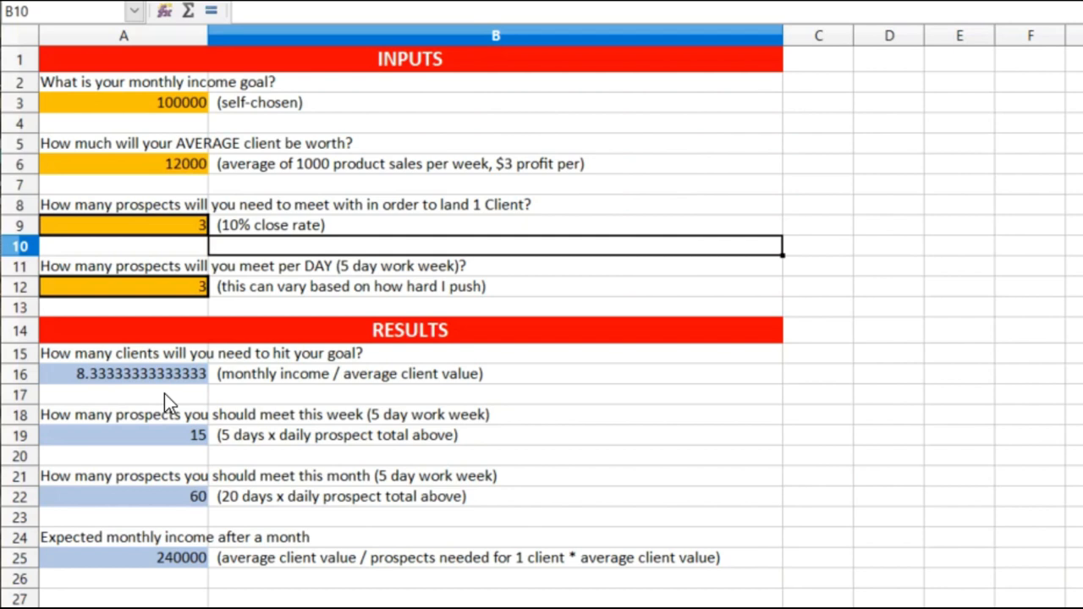
{"action": "mouse_move", "coordinate": [175, 108]}
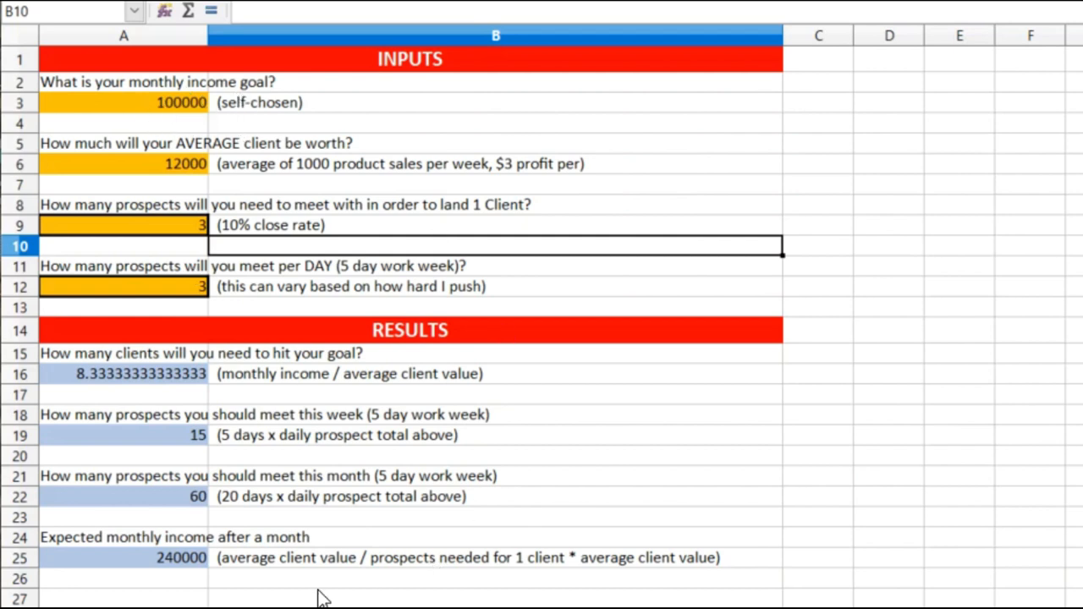
{"action": "mouse_move", "coordinate": [304, 547]}
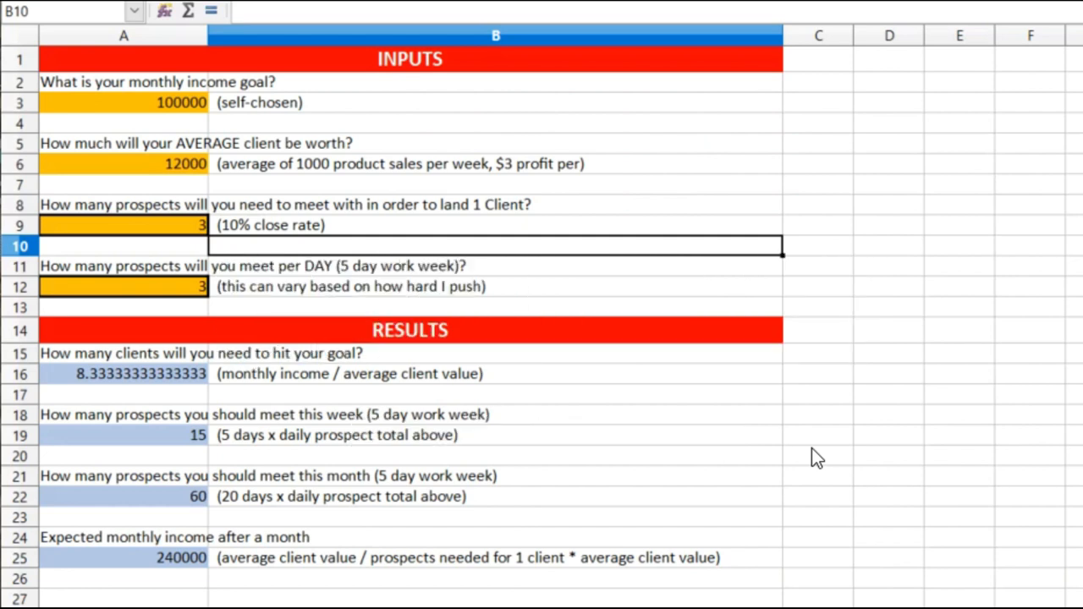
{"action": "mouse_move", "coordinate": [826, 393]}
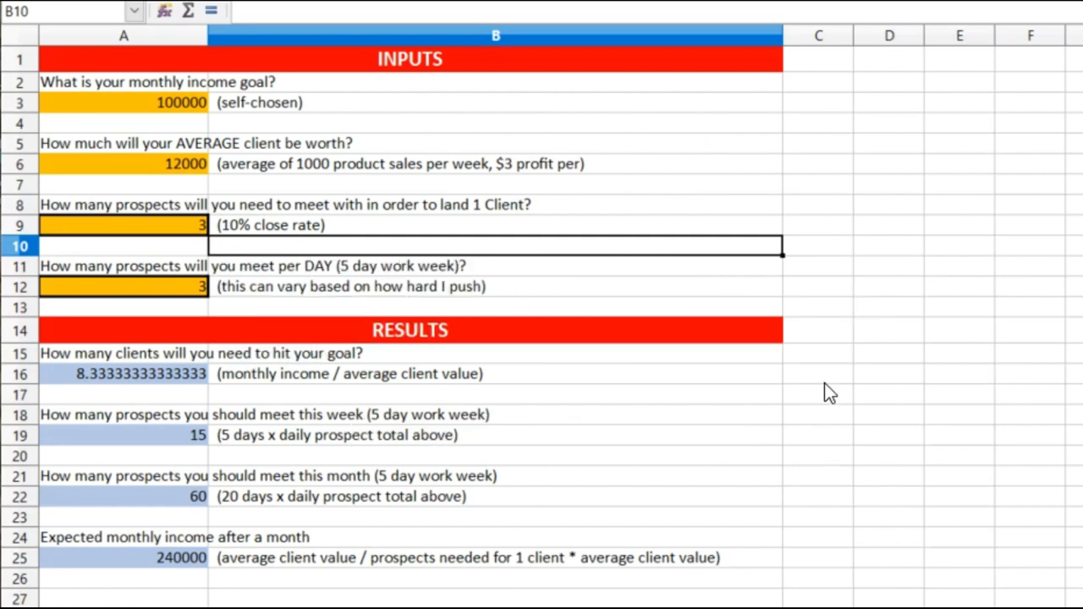
{"action": "mouse_move", "coordinate": [169, 123]}
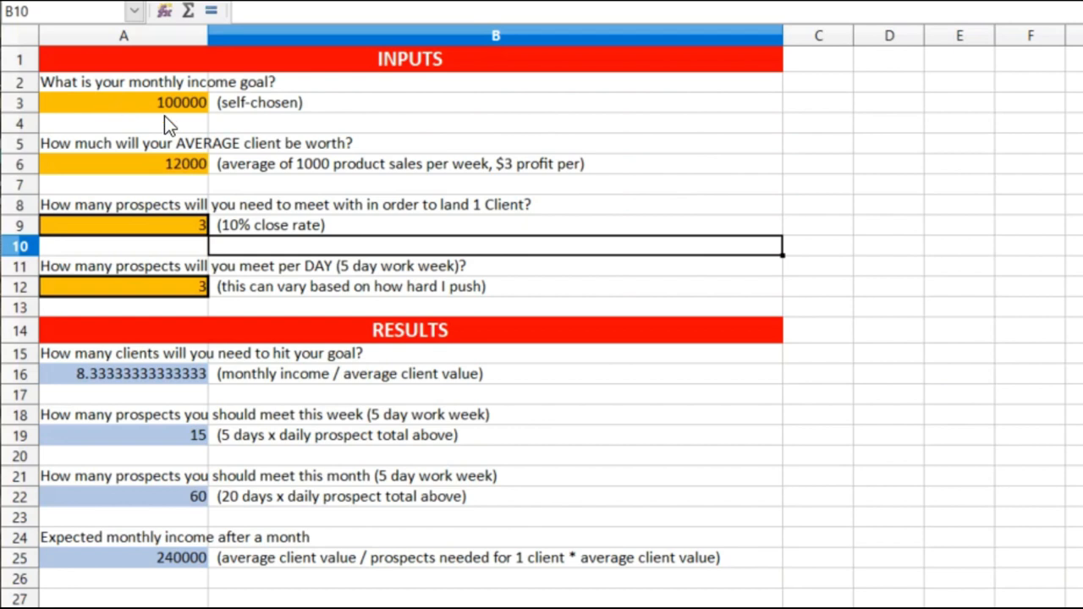
{"action": "mouse_move", "coordinate": [235, 366]}
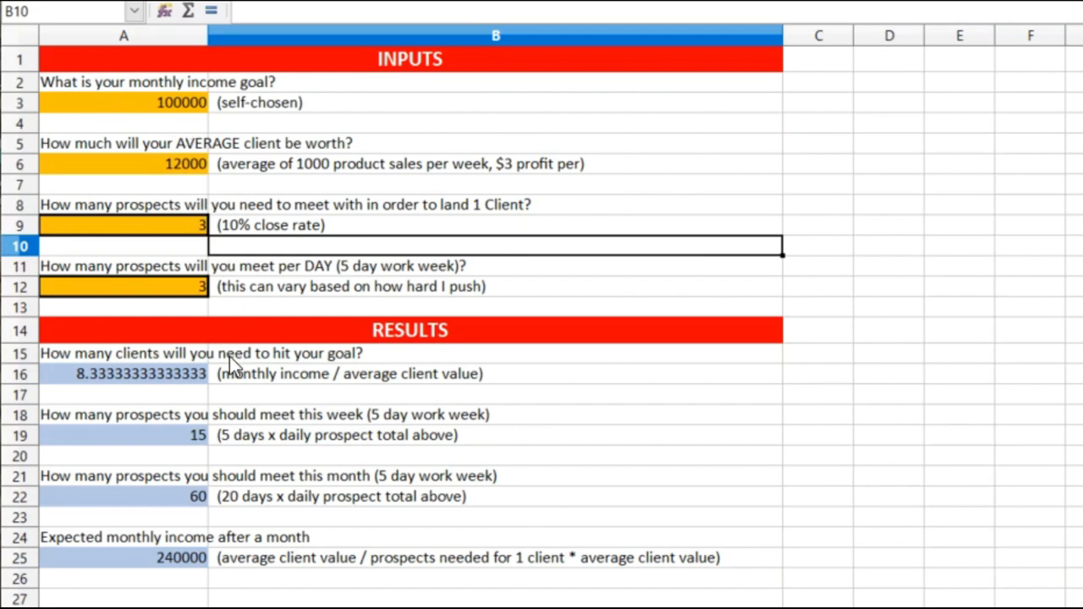
{"action": "mouse_move", "coordinate": [195, 575]}
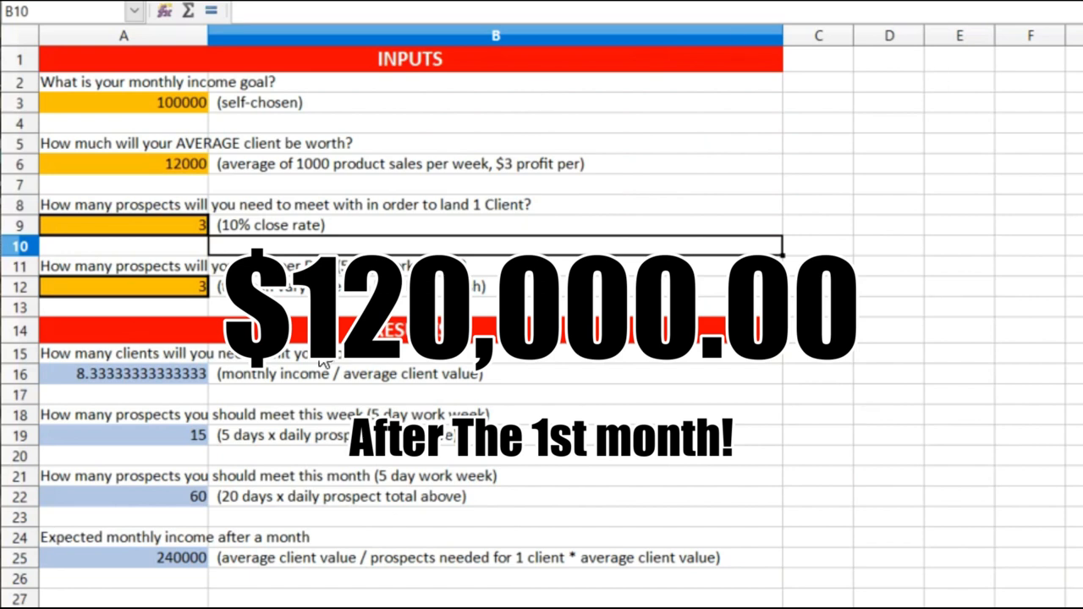
{"action": "mouse_move", "coordinate": [323, 365]}
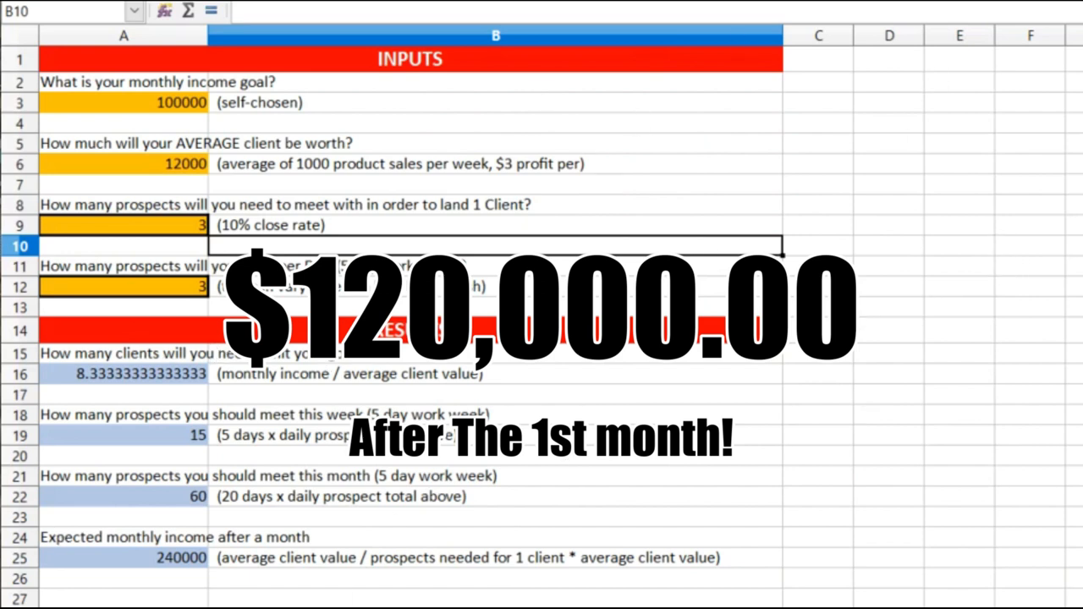
{"action": "mouse_move", "coordinate": [1069, 258]}
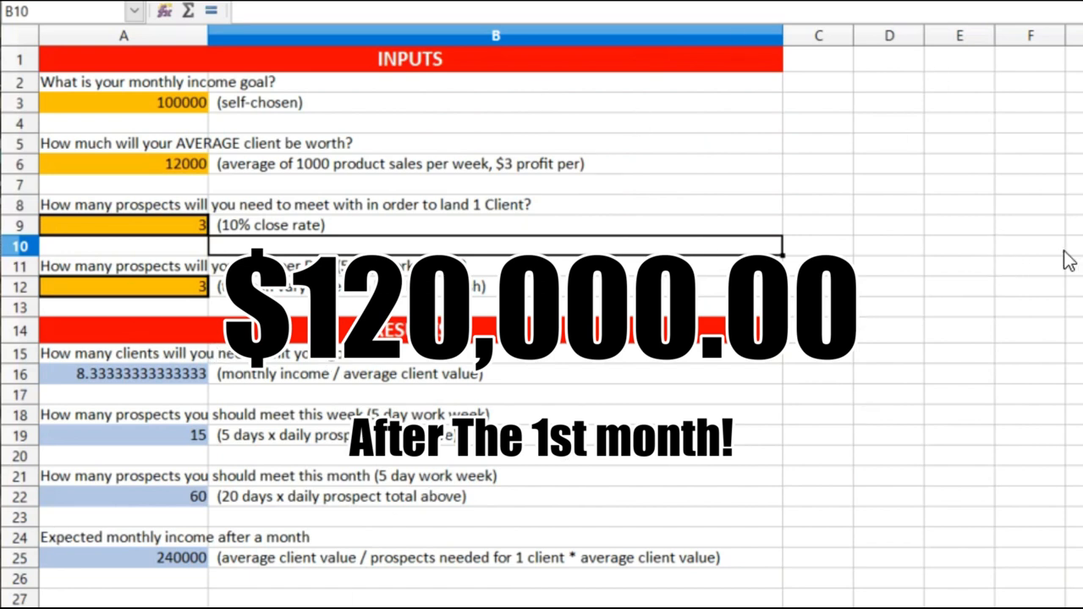
{"action": "mouse_move", "coordinate": [95, 386]}
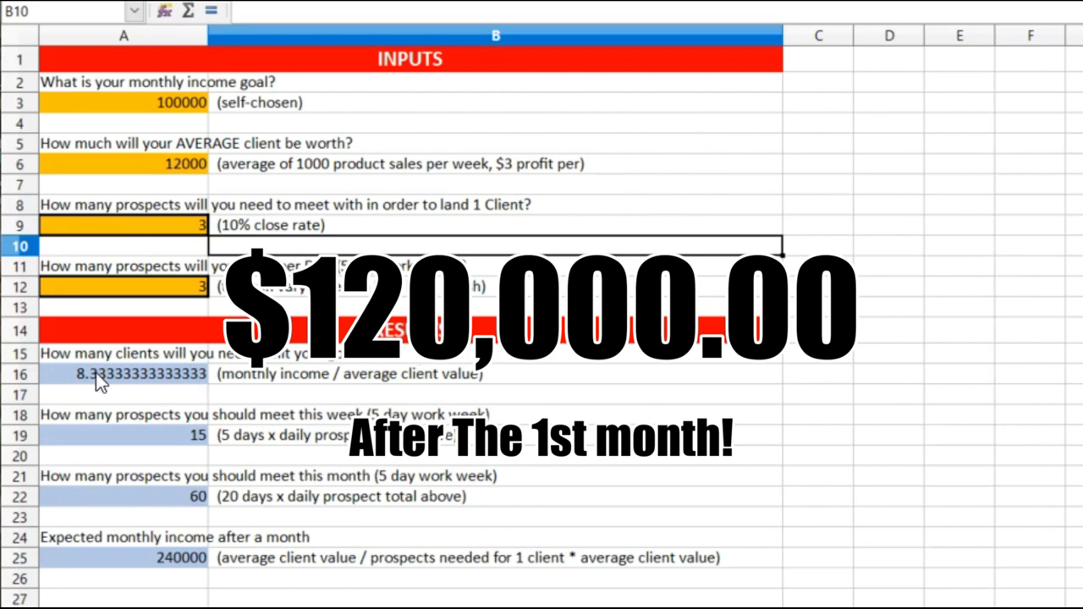
{"action": "left_click", "coordinate": [102, 373]}
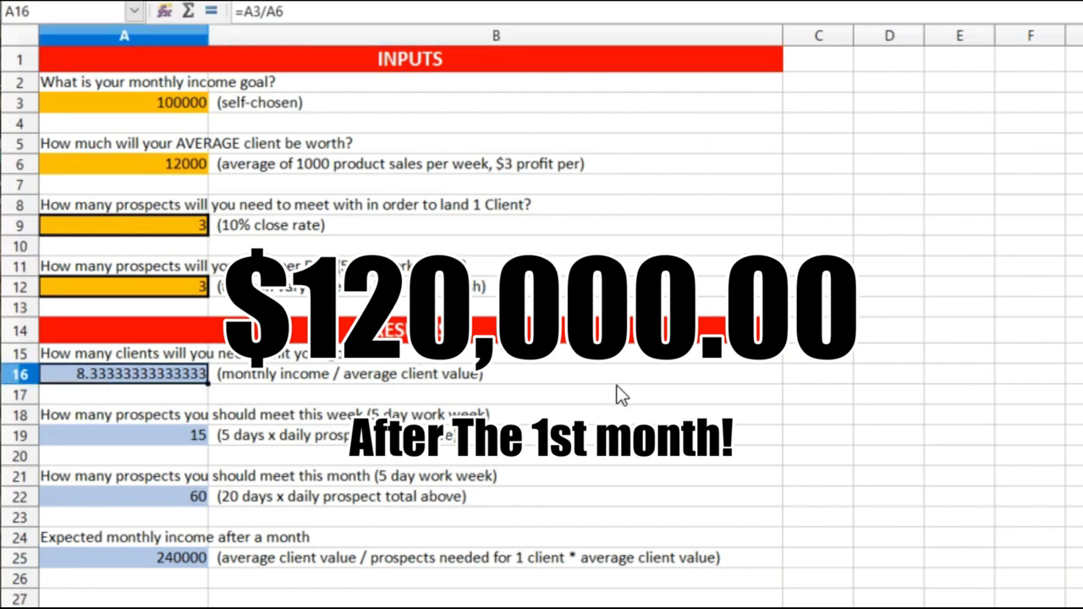